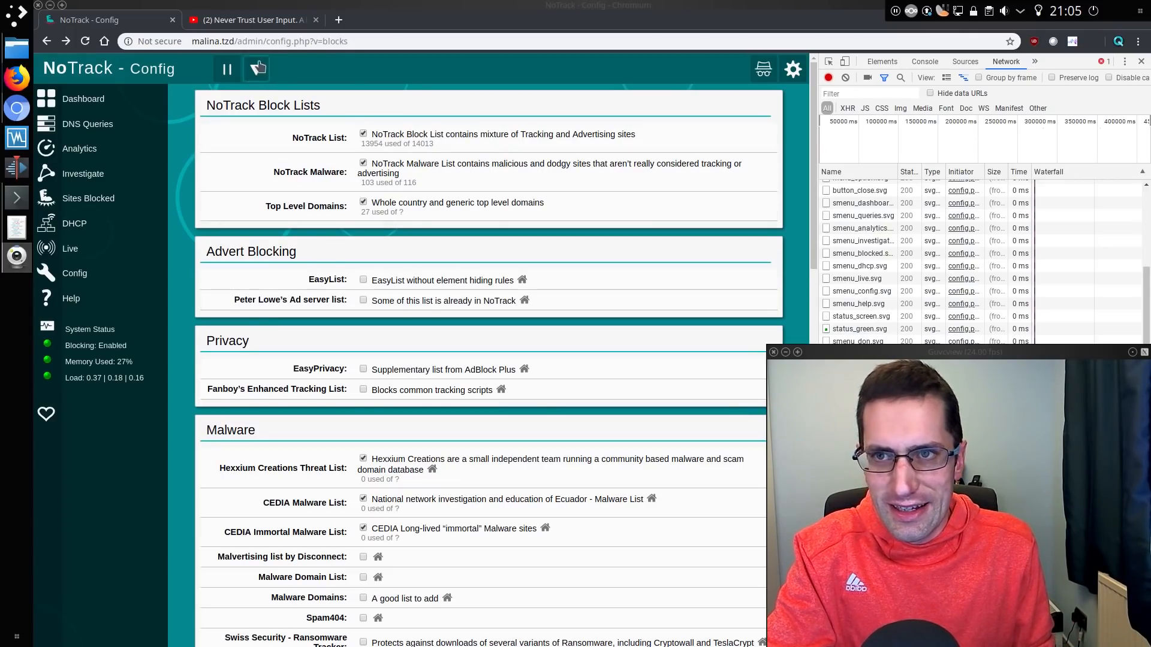
# - Return from the earlier SQL injection video to NoTrack's config page and maximise Konsole
pyautogui.click(249, 21)
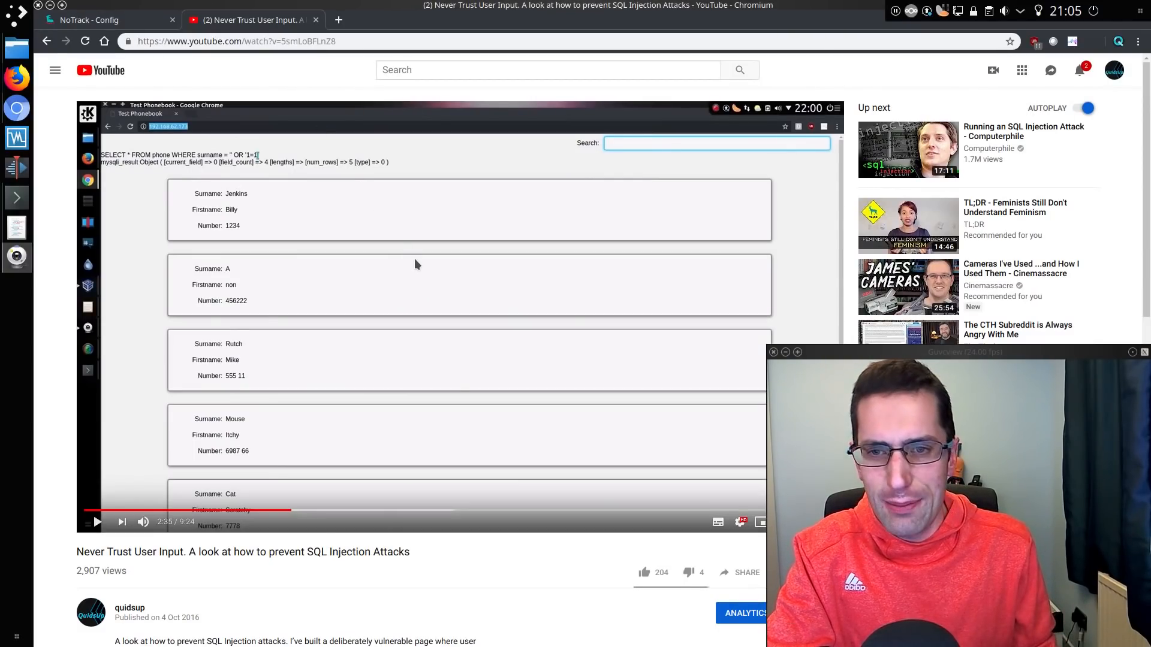
pyautogui.moveTo(295, 156)
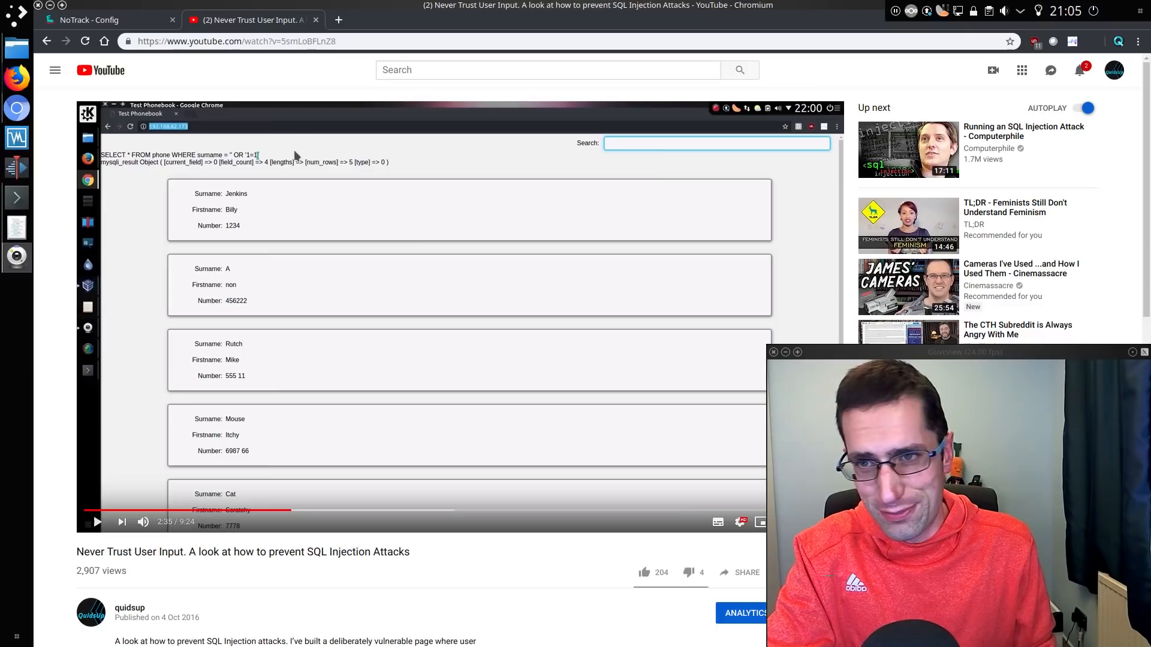
pyautogui.click(107, 21)
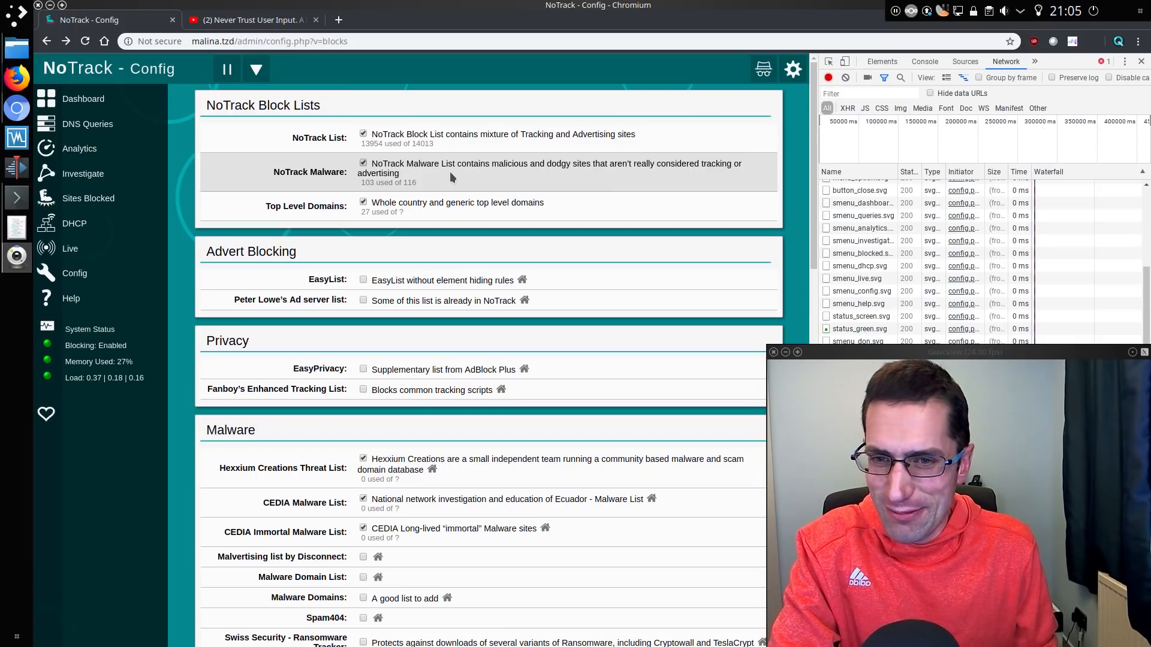
pyautogui.moveTo(400, 168)
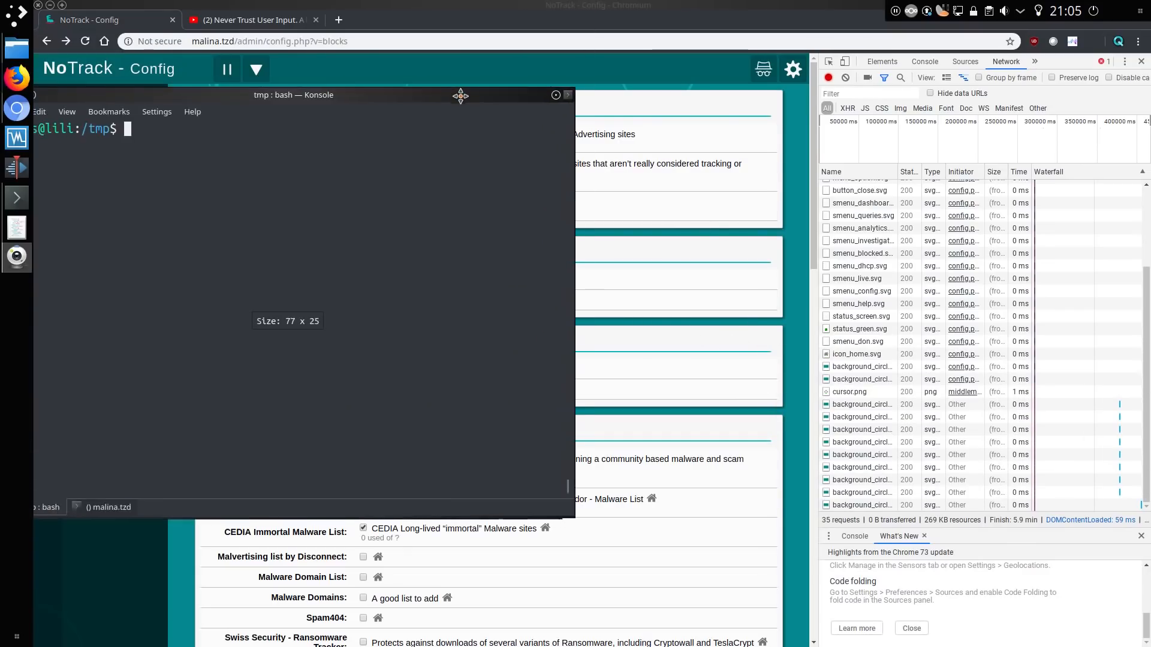
pyautogui.click(555, 95)
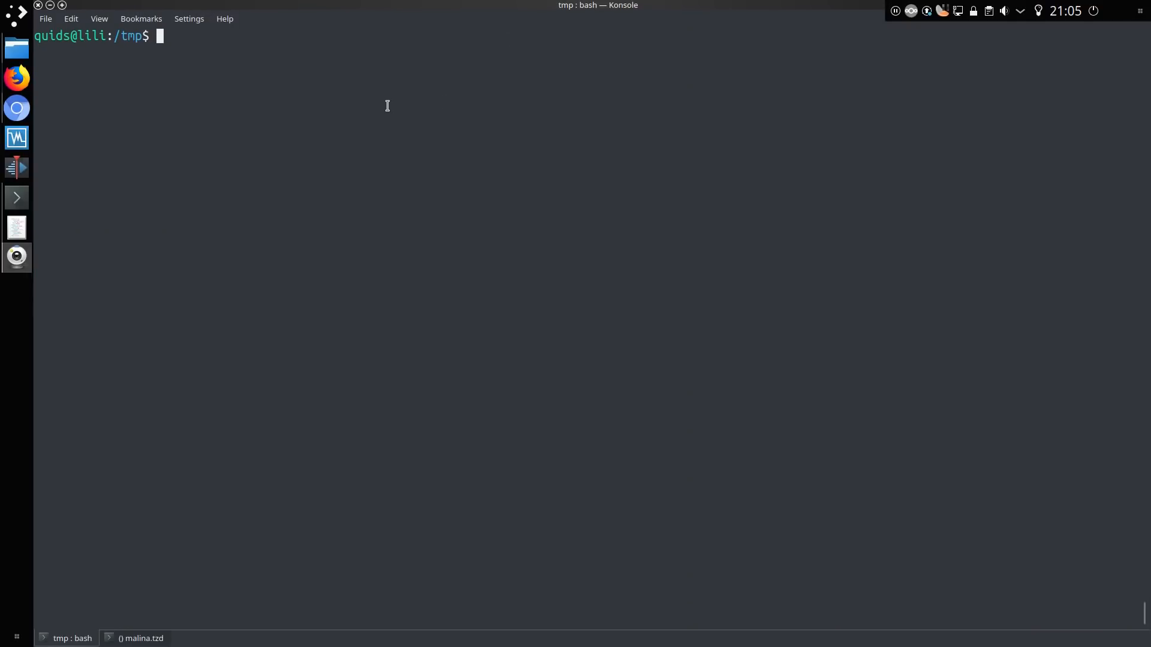
# - Run mp64 ?l?l?d?d?1 piped through tr and sed to write one unbroken string into temp2.txt
pyautogui.write("mp64 ?l?l?d?d?1 -1 123456 | tr '\\012' ' ' | sed s/\\ //g > temp2.txt")
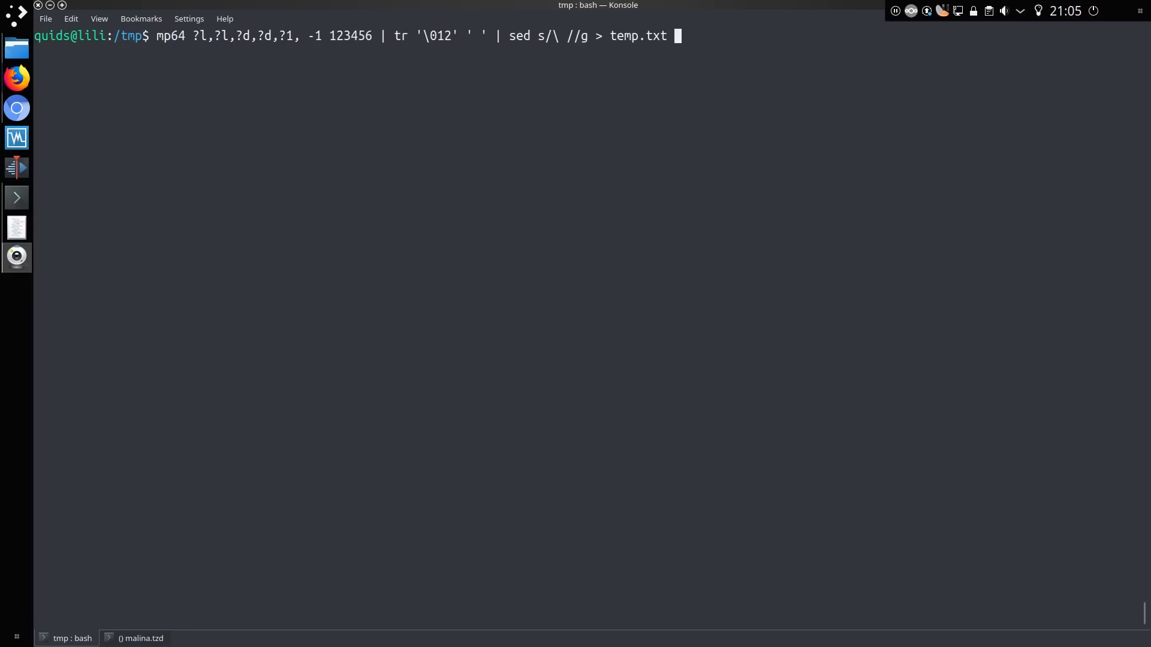
pyautogui.write('temp2.txt')
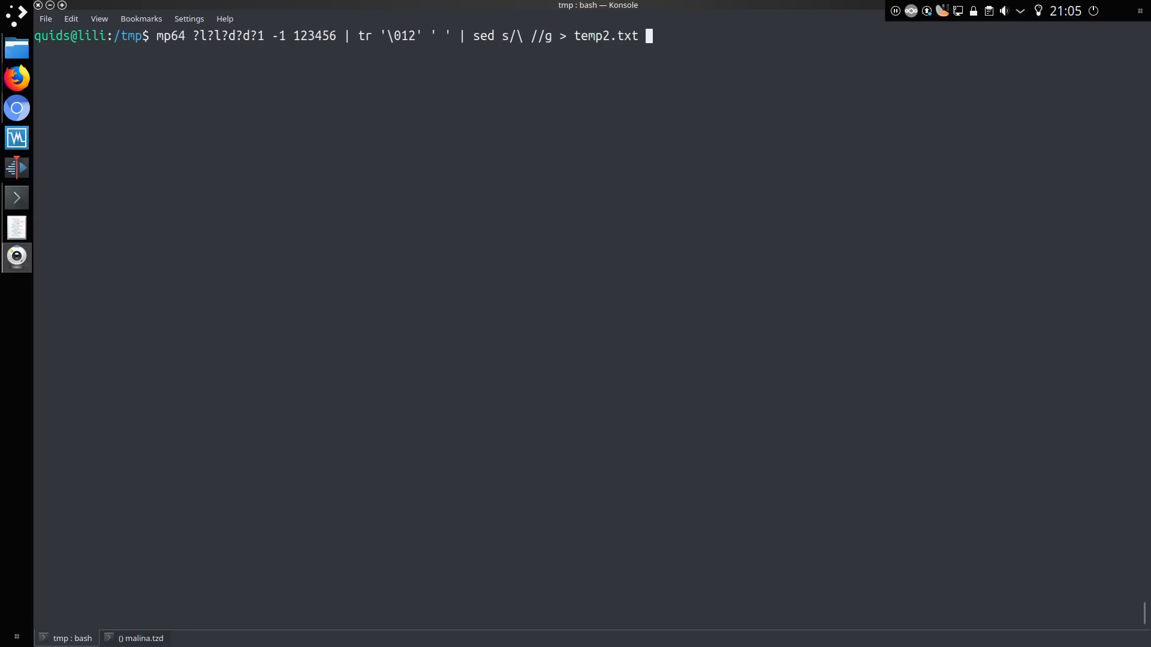
pyautogui.press('Return')
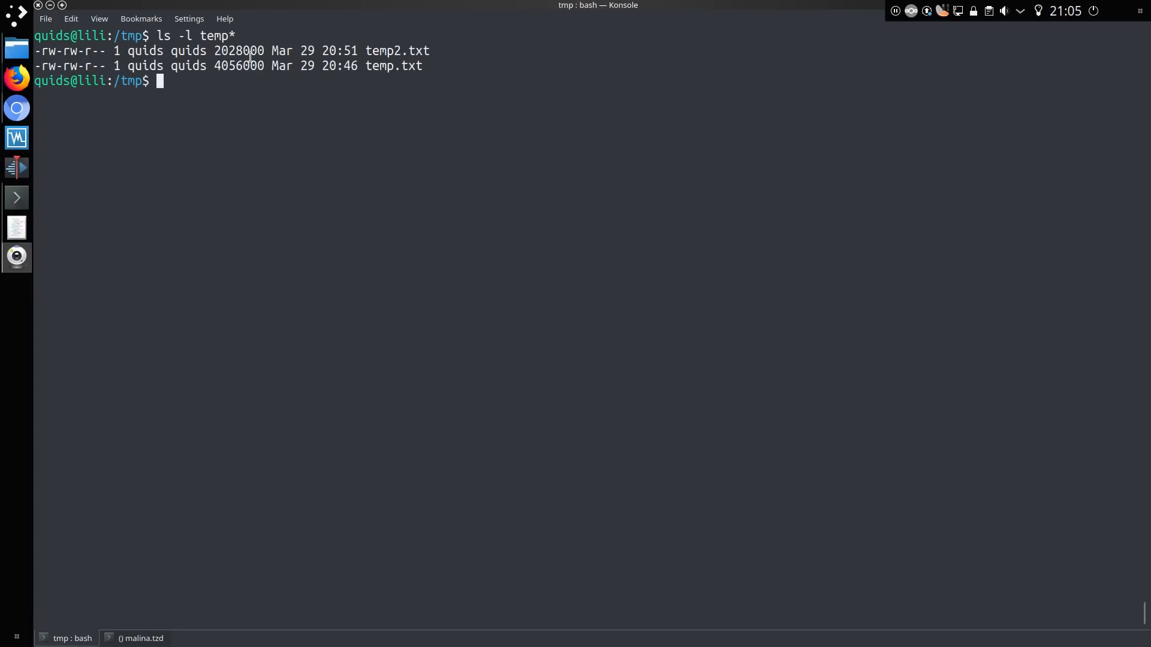
pyautogui.moveTo(397, 100)
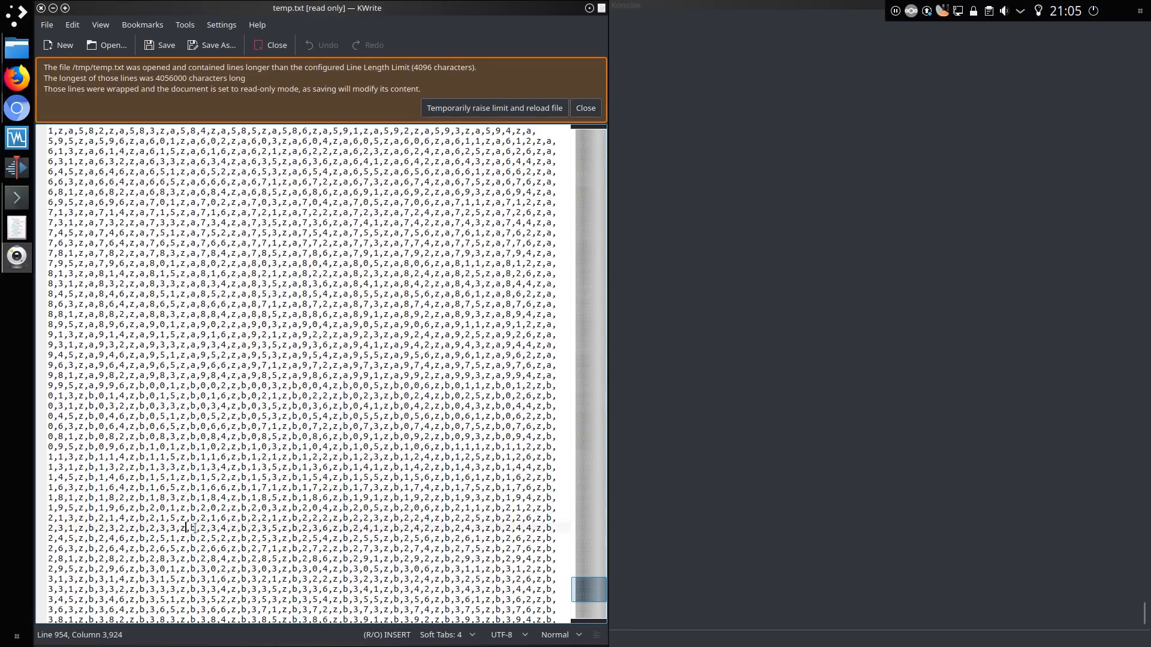
# - Scroll to the end of temp.txt's single comma-separated line, then view temp2.txt's unbroken string
pyautogui.scroll(-3)
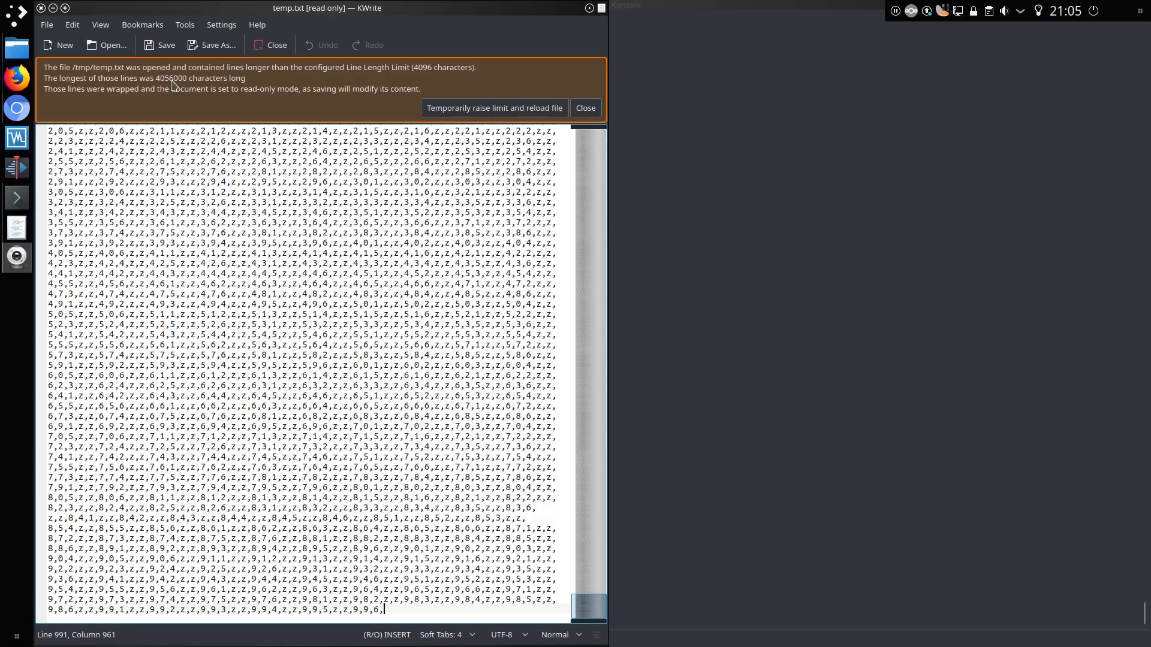
pyautogui.click(585, 108)
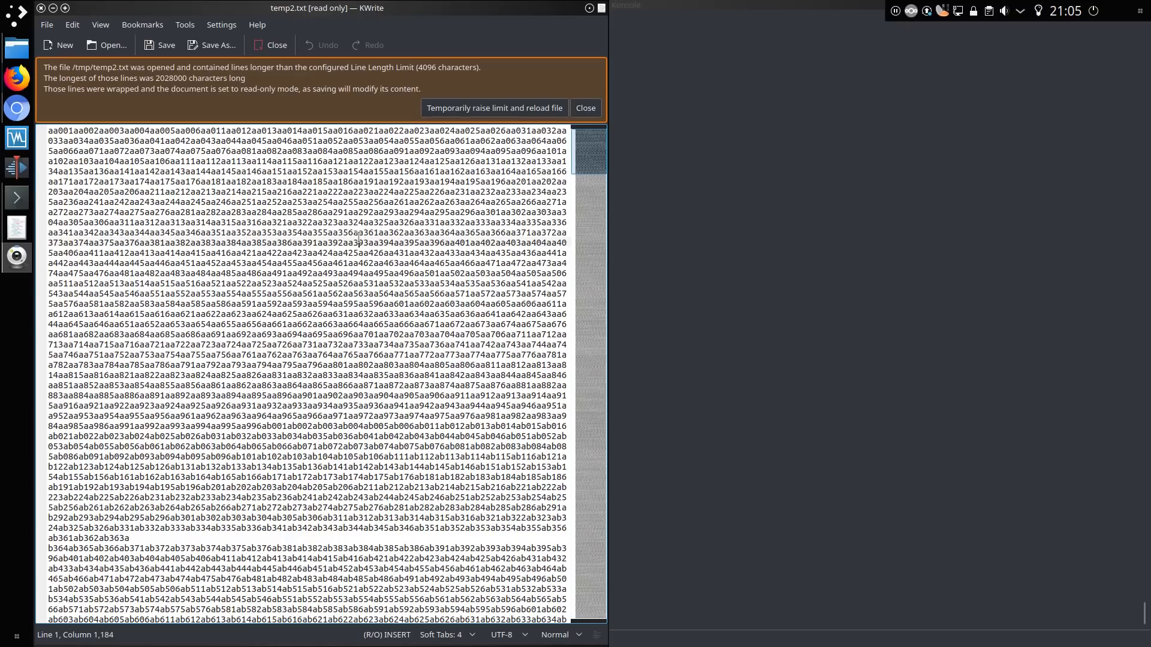
pyautogui.scroll(-3)
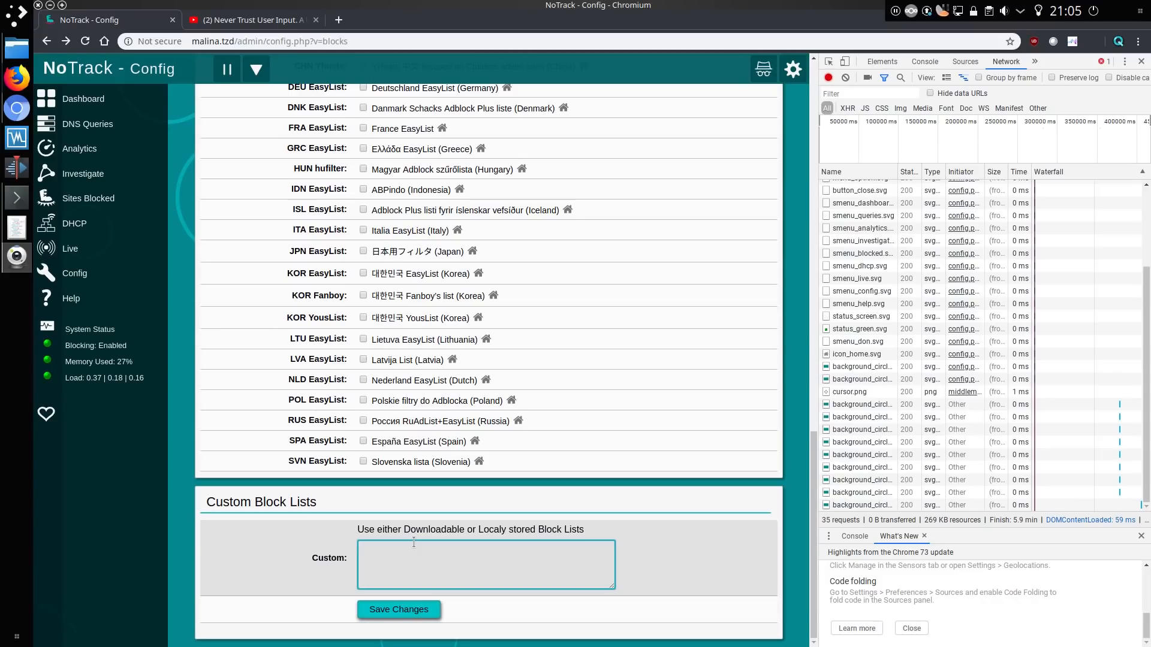
pyautogui.moveTo(429, 563)
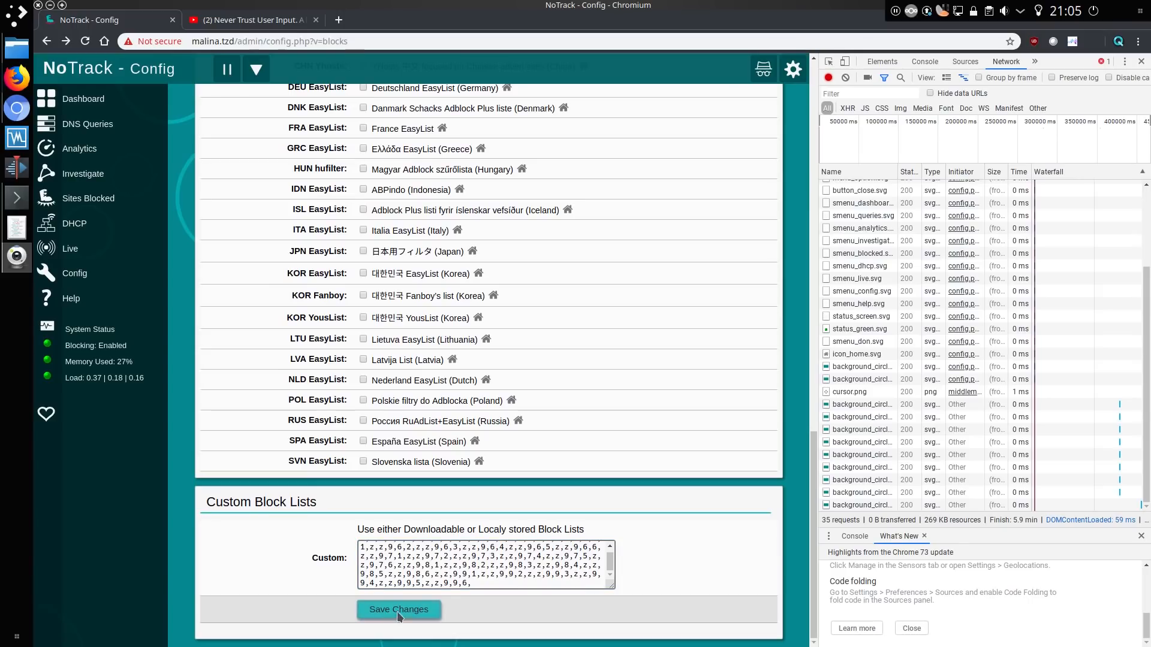
# - Save the huge comma-separated custom block list and scroll down the reloaded configuration
pyautogui.click(398, 609)
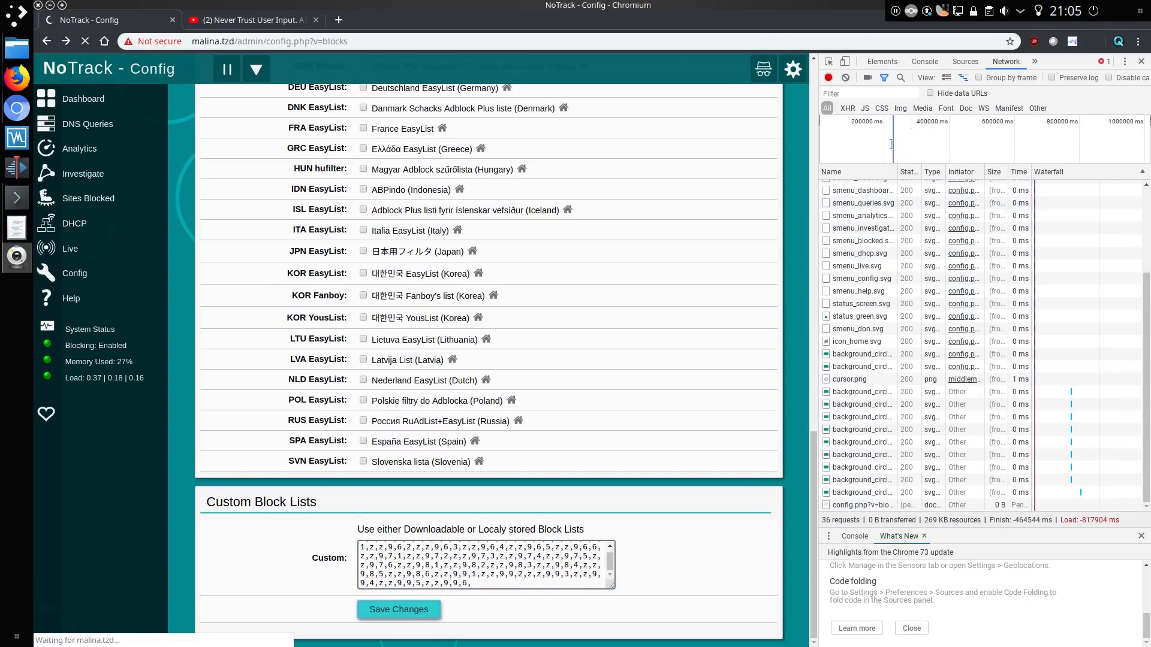
pyautogui.click(398, 609)
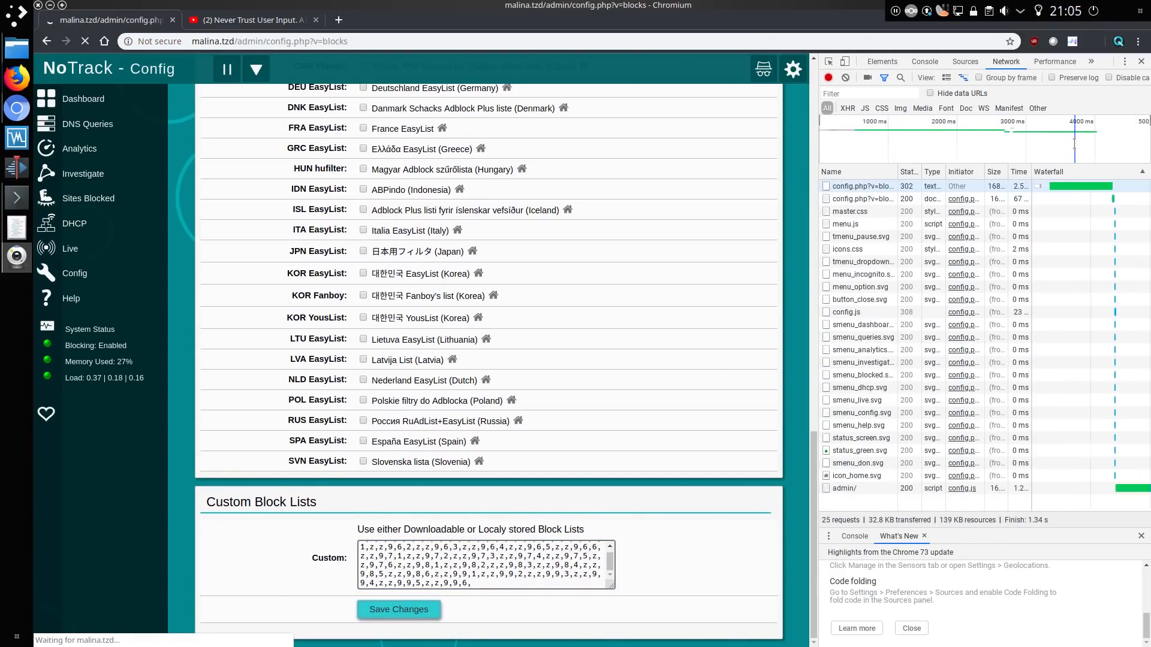
pyautogui.click(398, 609)
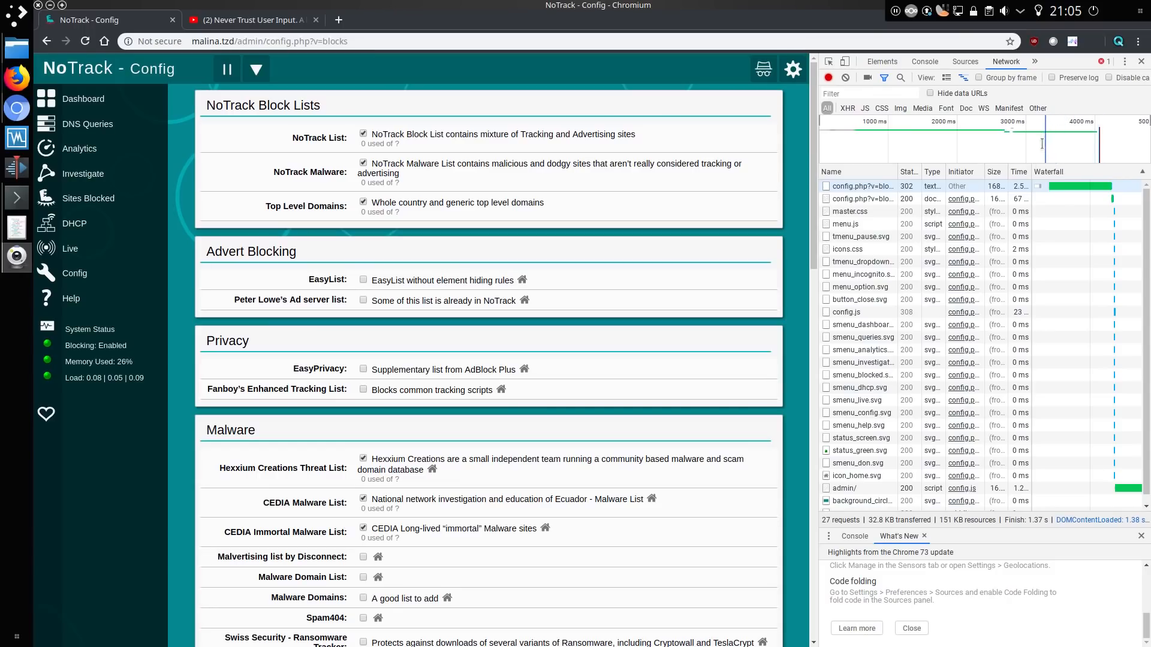
pyautogui.scroll(-3)
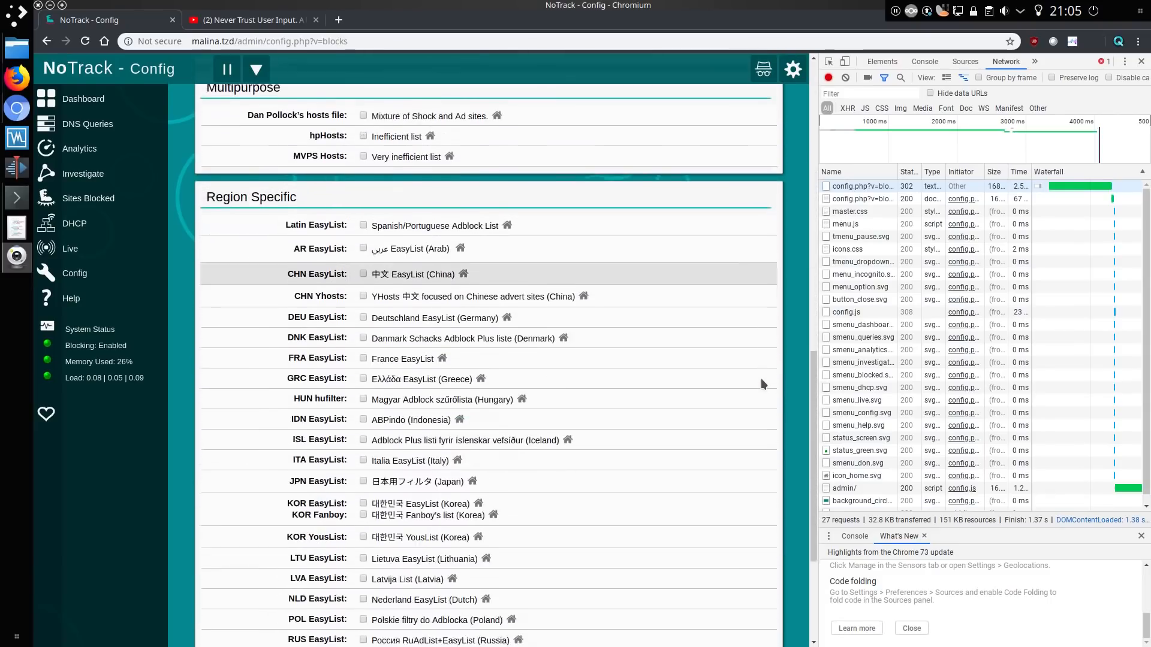
pyautogui.scroll(-3)
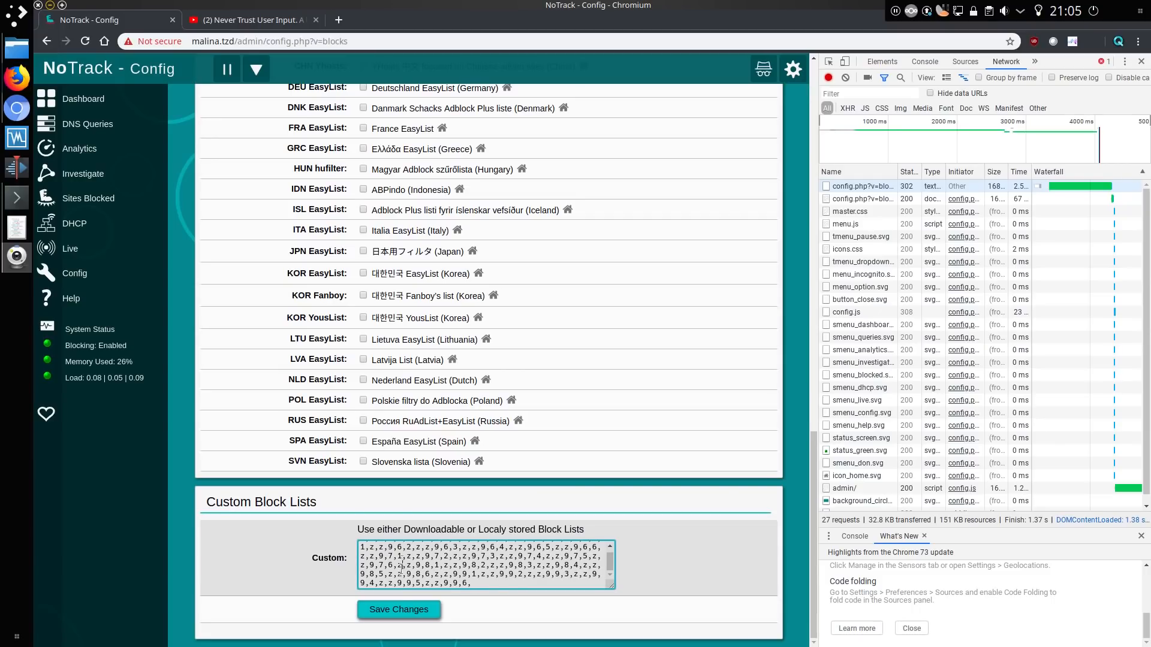
# - Save the overlong custom block list a second time so the NoTrack list counts reload
pyautogui.click(398, 609)
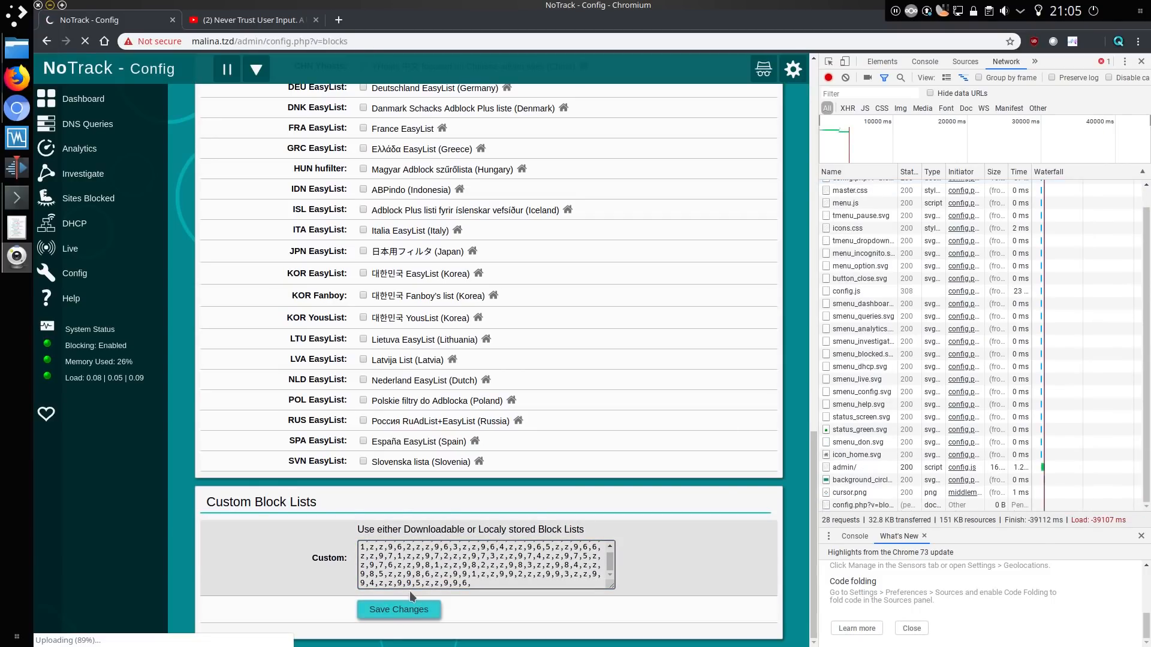
pyautogui.click(398, 609)
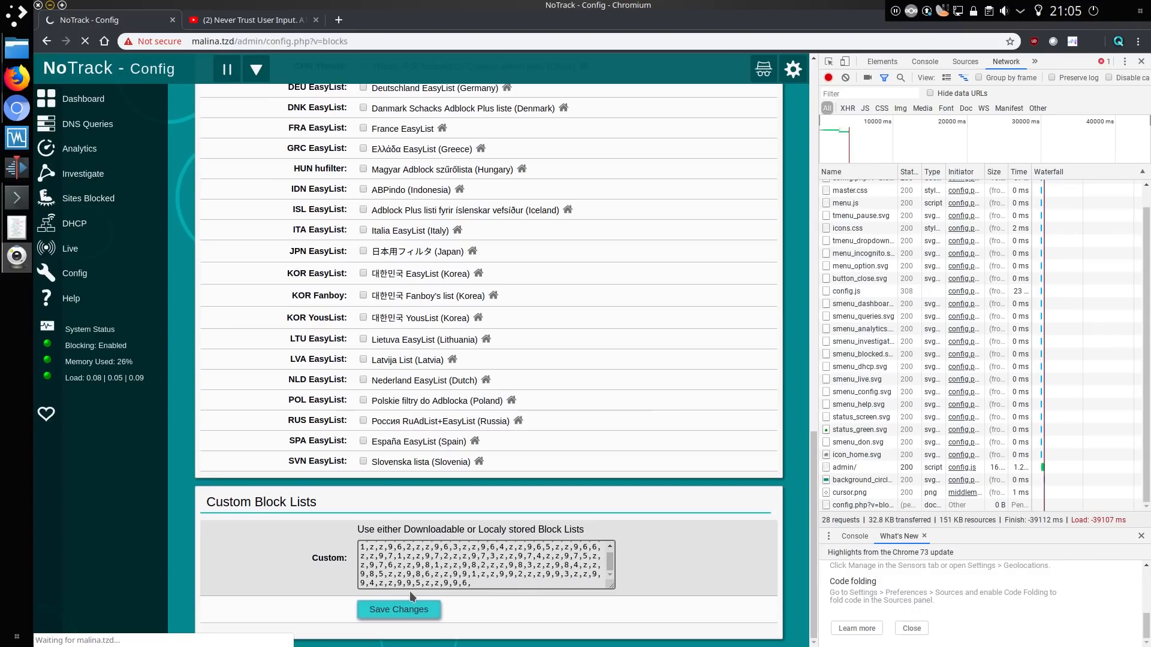
pyautogui.click(398, 609)
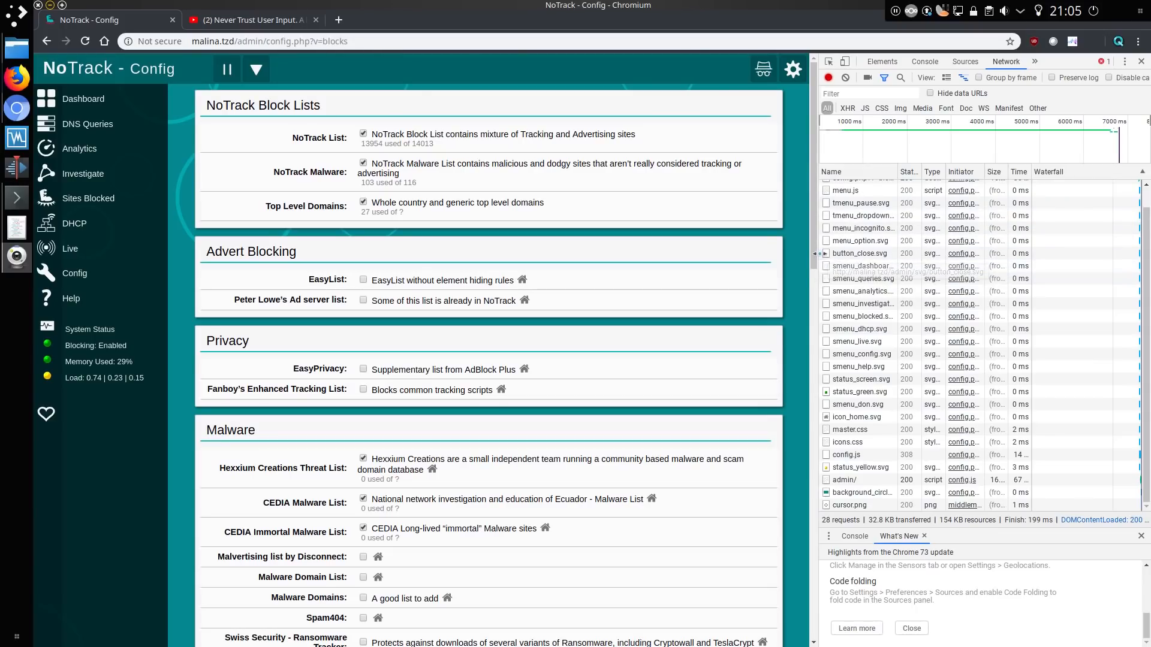
# - Leave the block list settings for the admin dashboard, where the Block List shows Processing
pyautogui.scroll(-3)
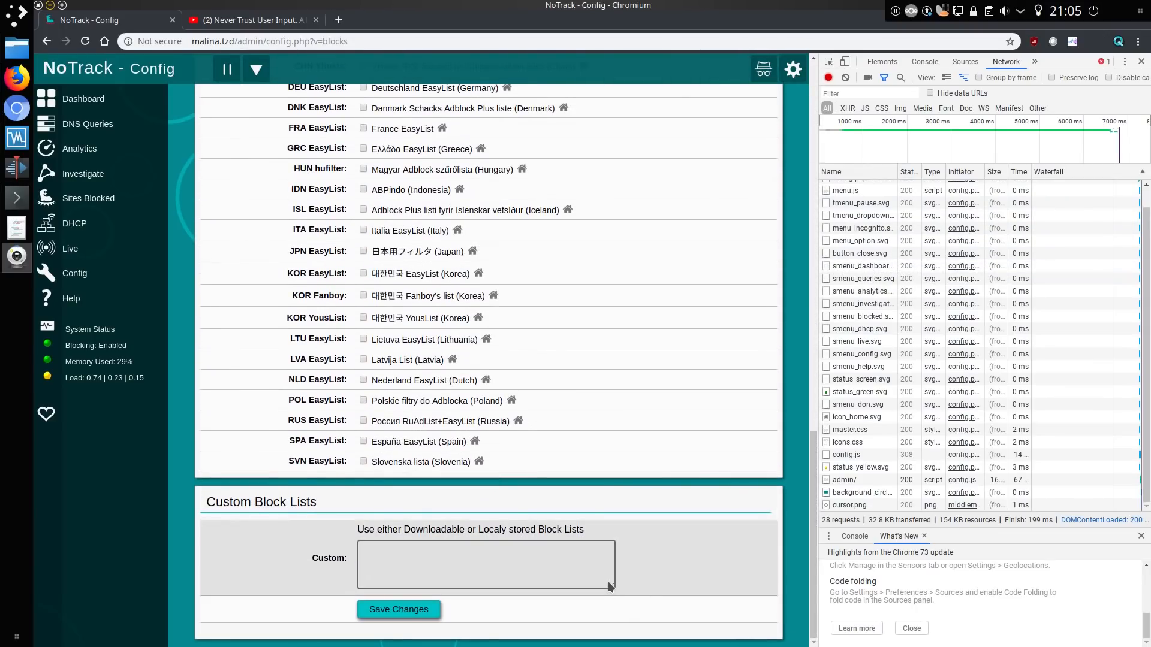
pyautogui.moveTo(171, 180)
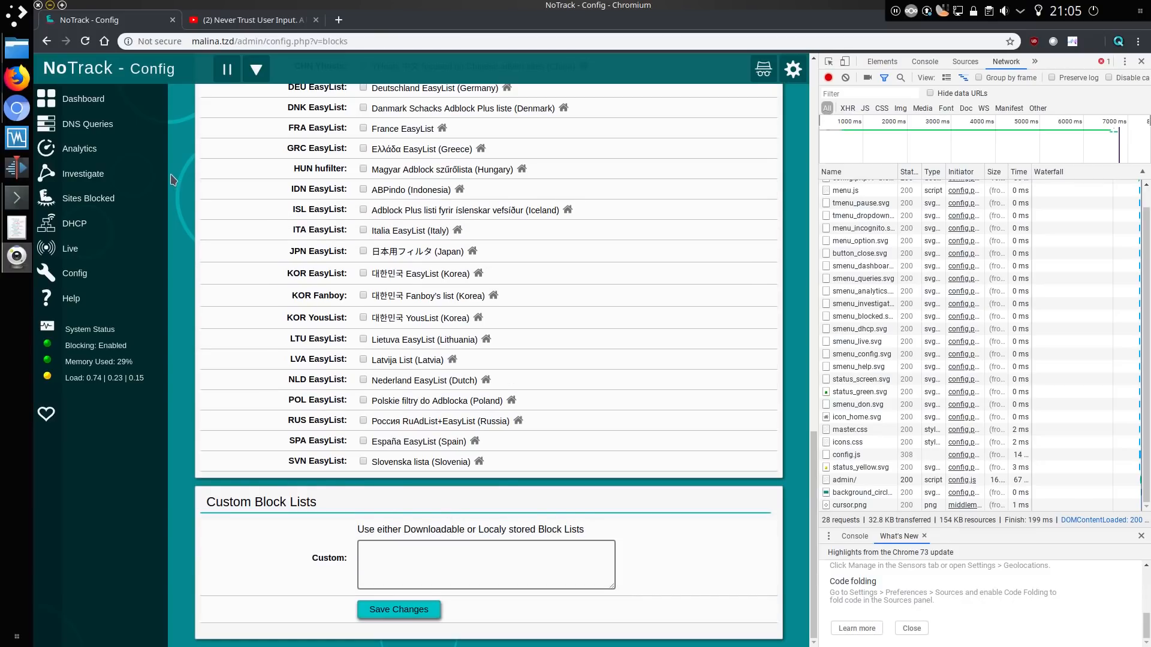
pyautogui.moveTo(146, 384)
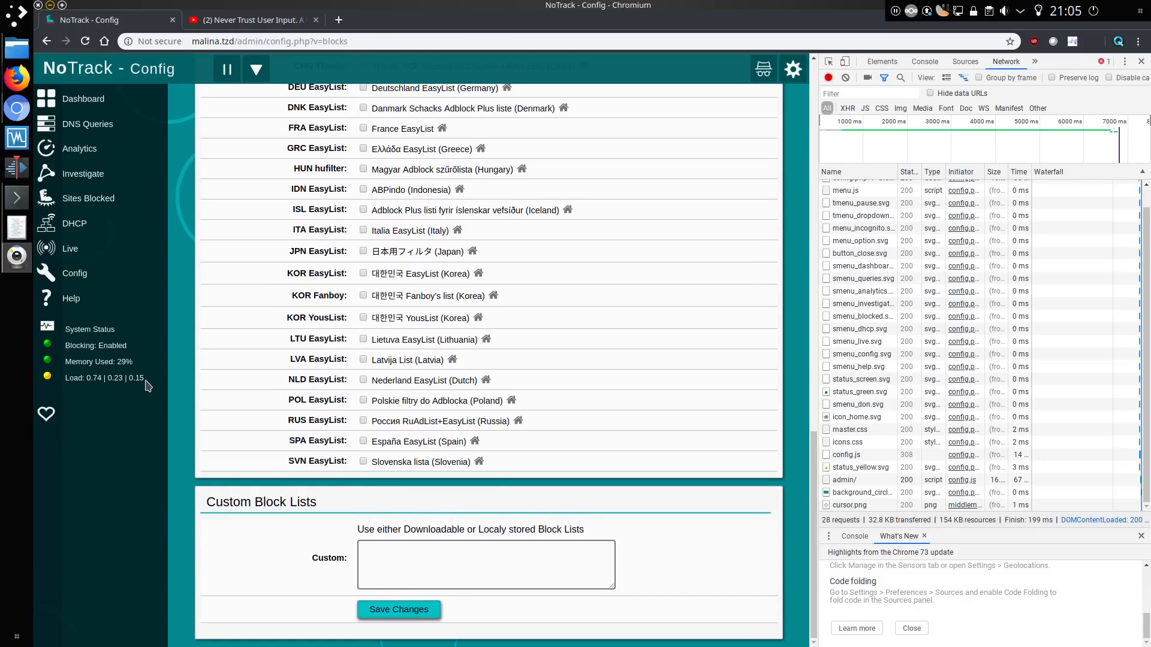
pyautogui.moveTo(155, 374)
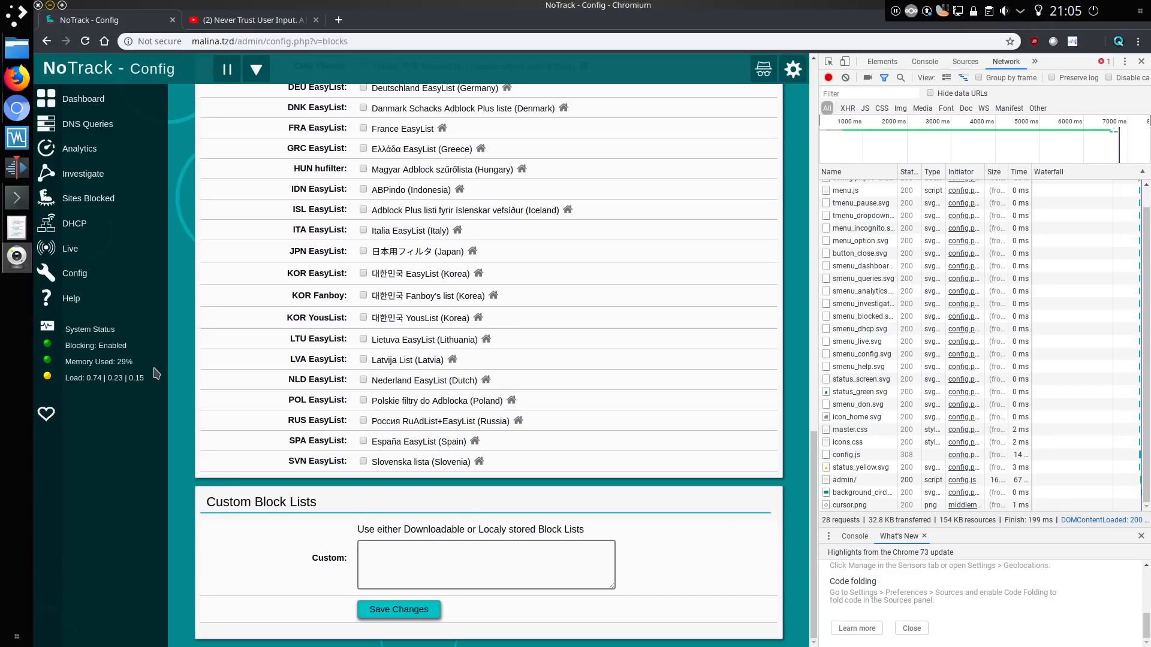
pyautogui.moveTo(86, 83)
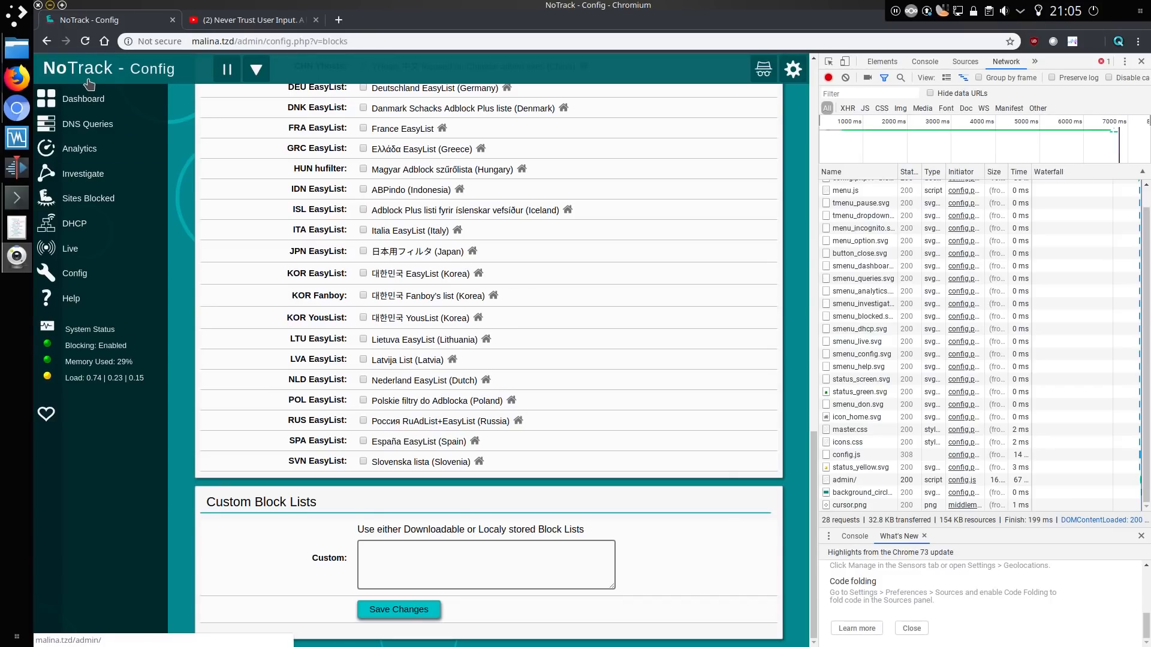
pyautogui.click(82, 98)
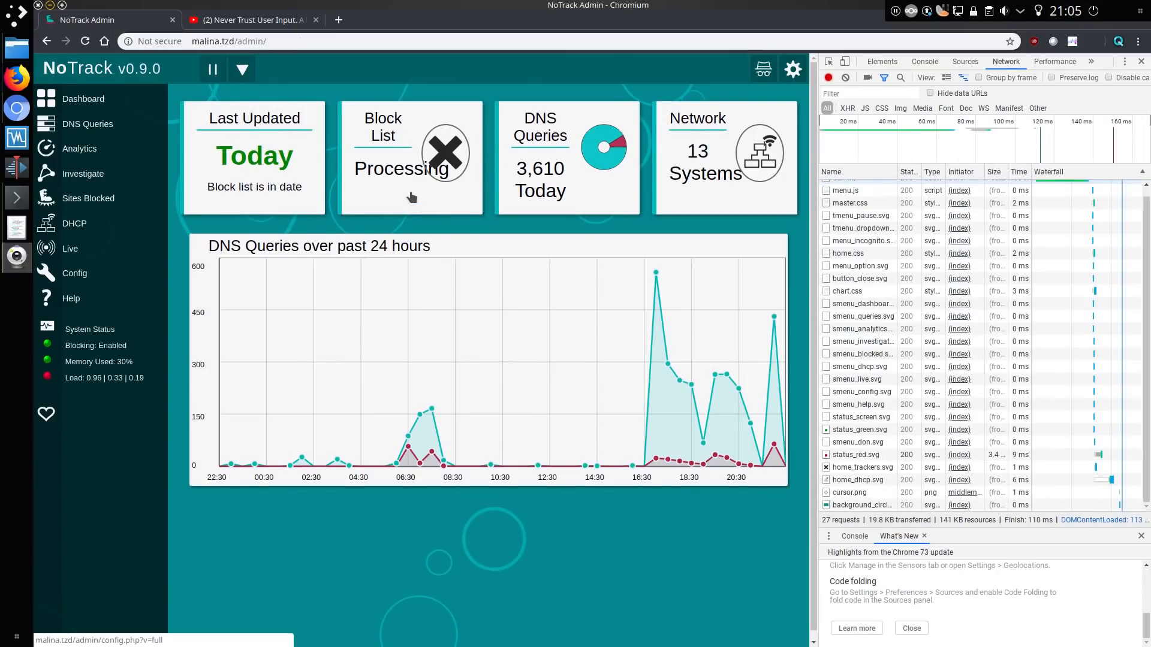
pyautogui.moveTo(412, 197)
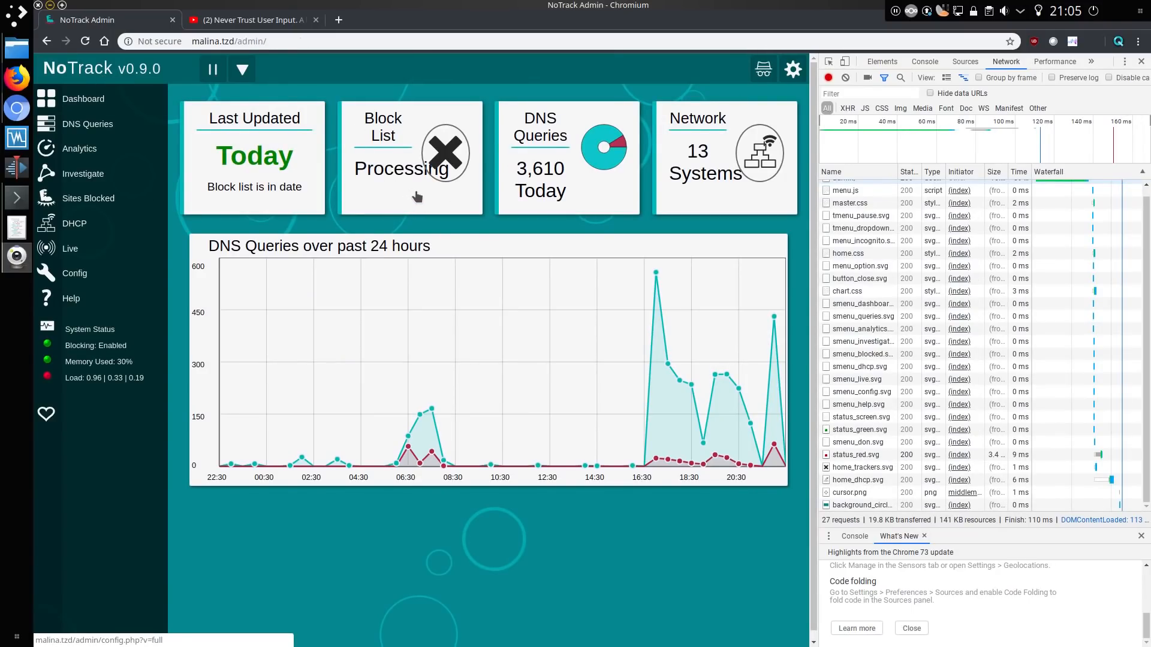
pyautogui.moveTo(48, 380)
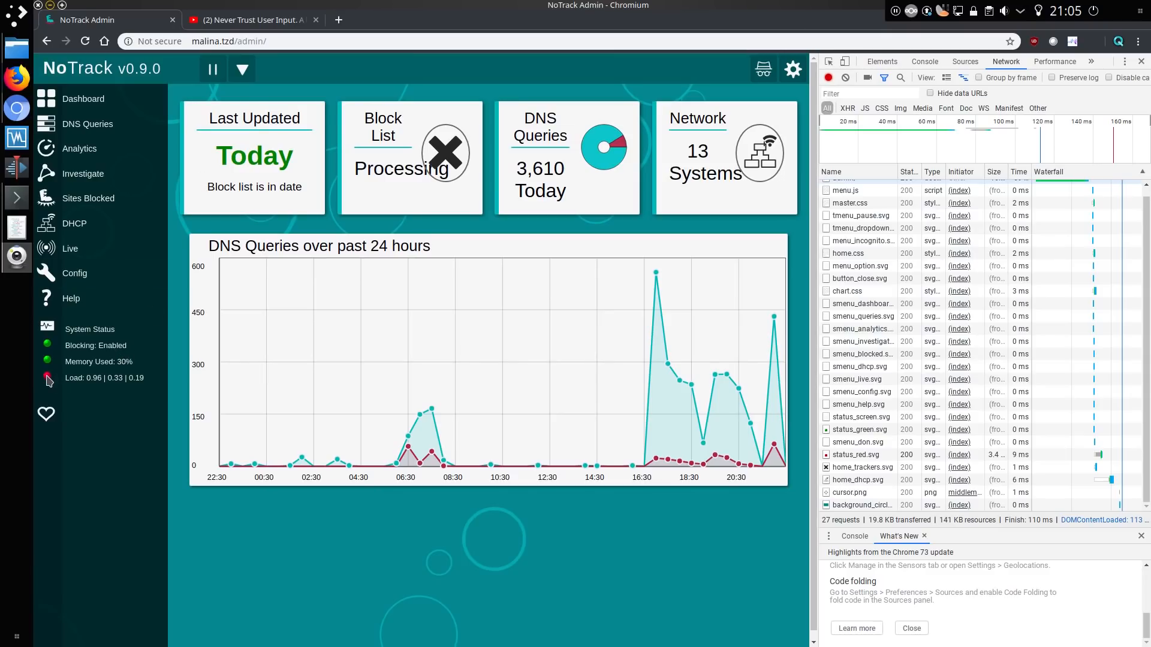
pyautogui.moveTo(97, 390)
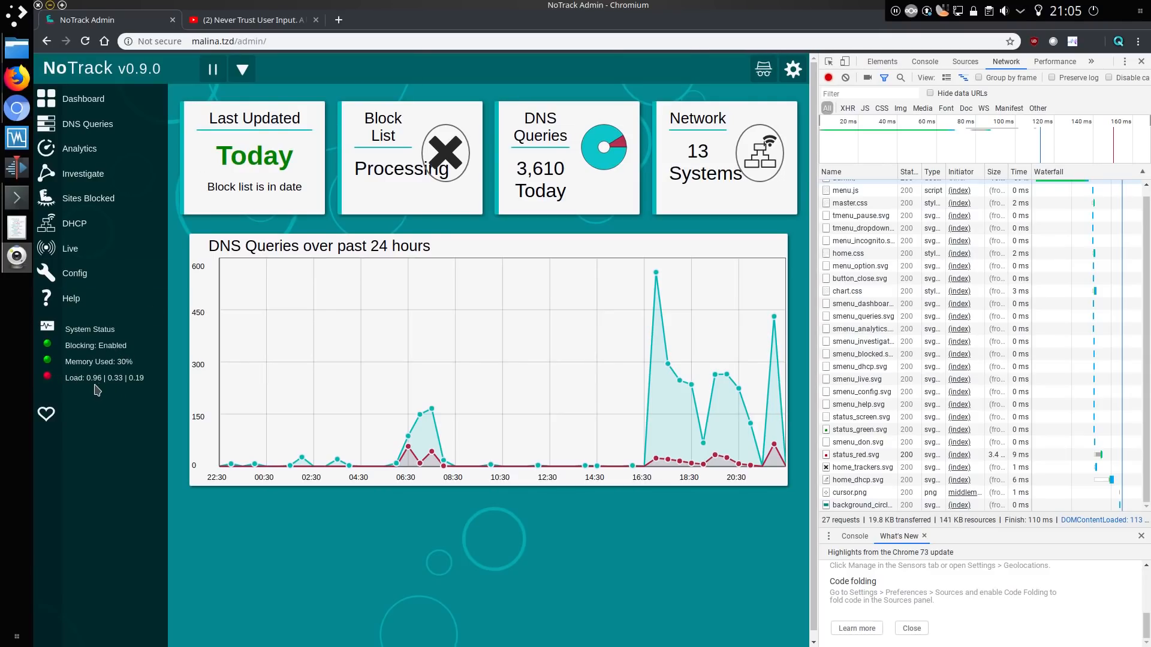
pyautogui.moveTo(103, 377)
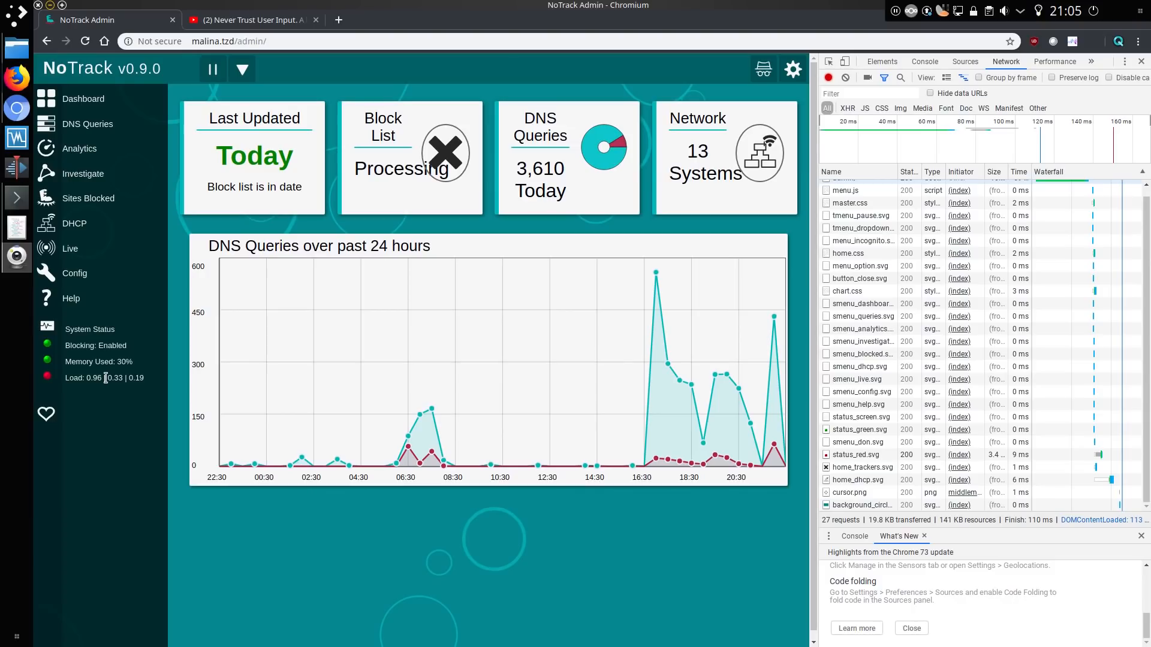
pyautogui.moveTo(87, 123)
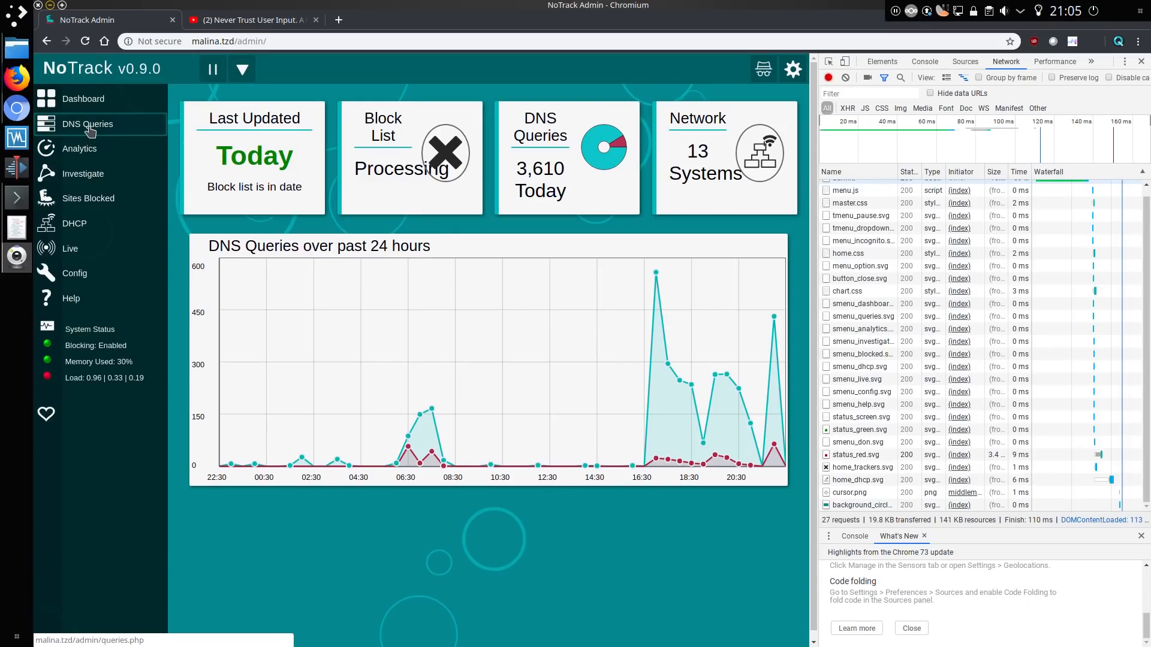
# - Go to the DNS Queries page from the dashboard sidebar
pyautogui.click(87, 123)
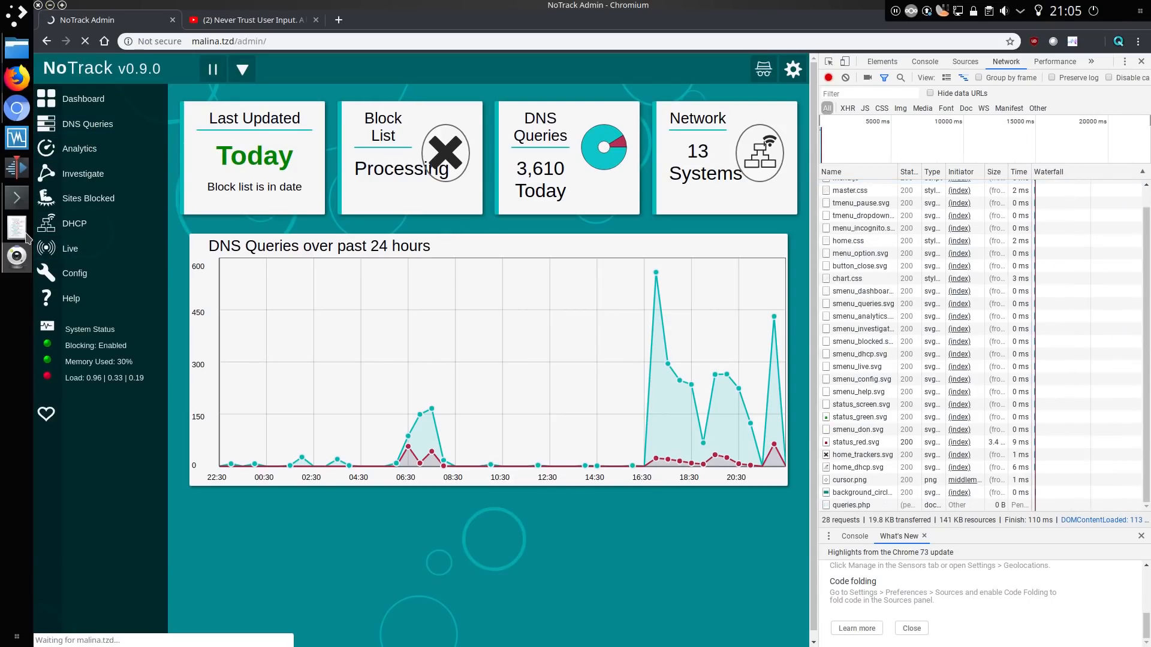
# - Submit a very long comma-separated string as the DNS Queries site search, landing on a blank blocked page
pyautogui.click(87, 123)
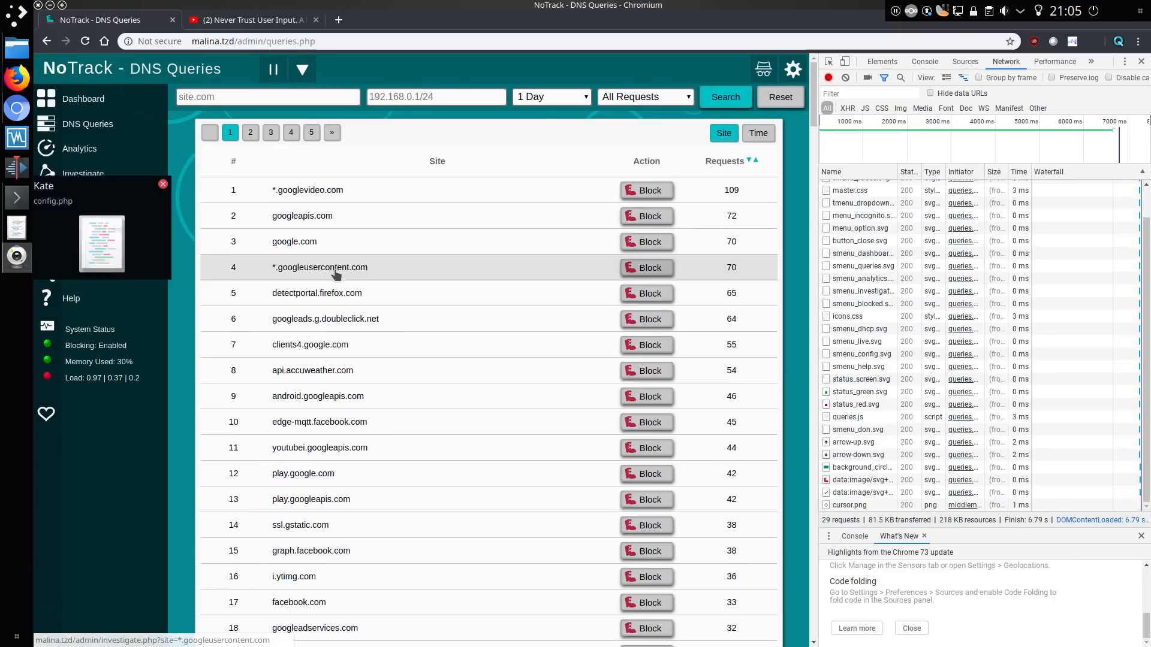
pyautogui.click(266, 96)
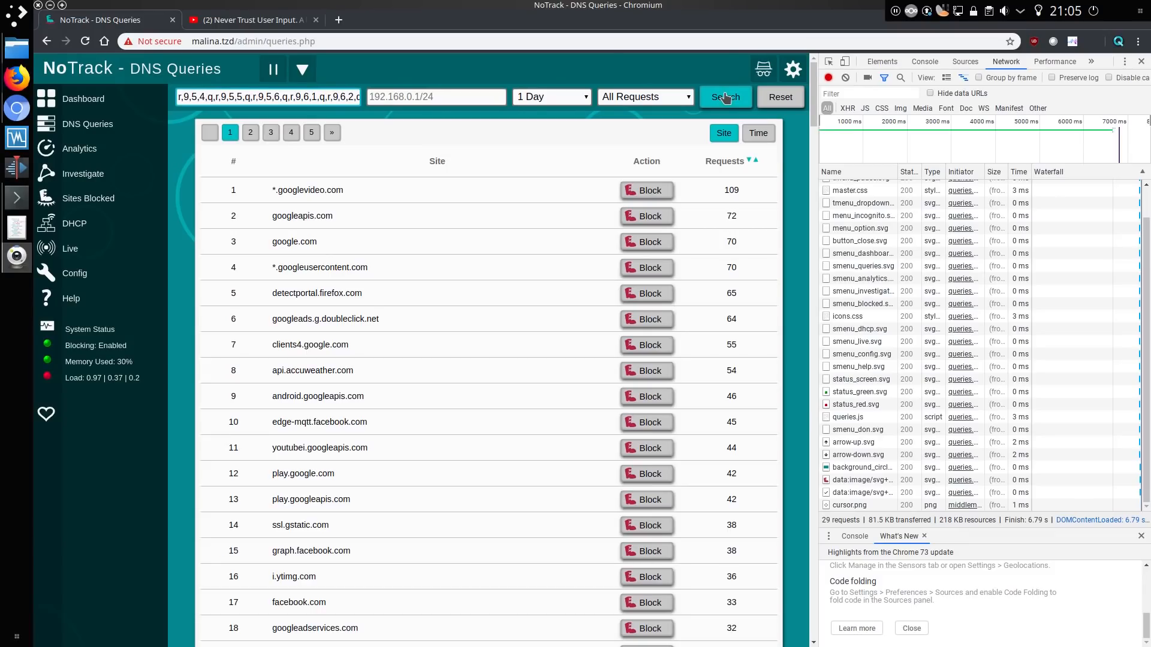
pyautogui.click(724, 96)
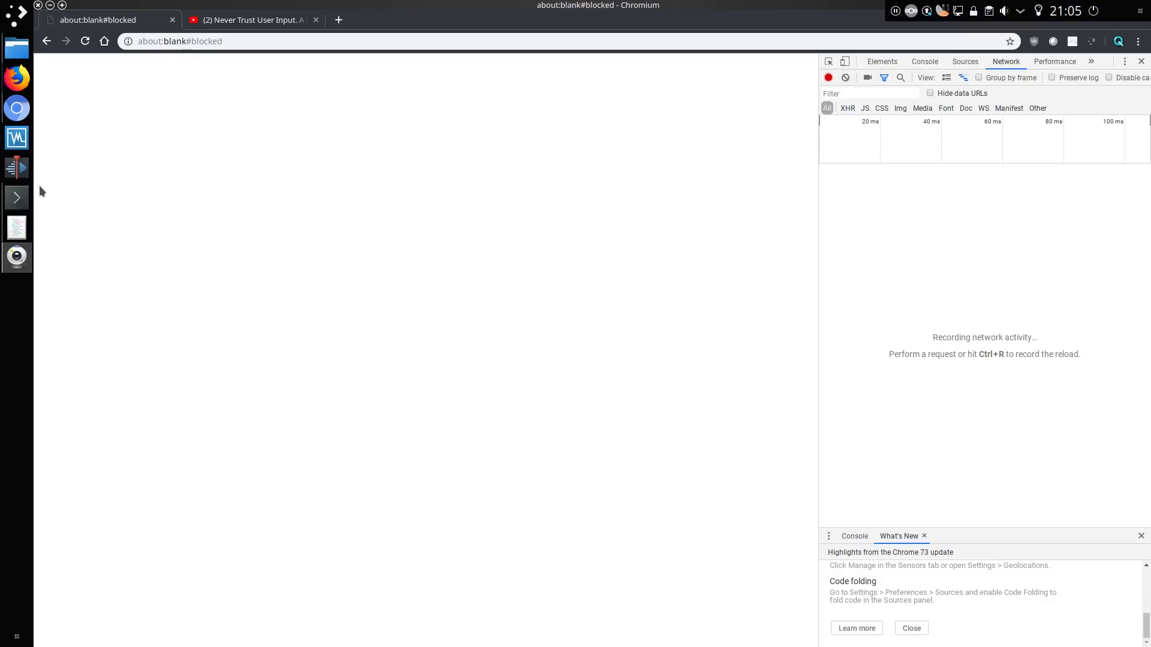
# - Switch to Konsole tailing lighttpd's error.log with oversized request-header Status 431 entries
pyautogui.click(145, 638)
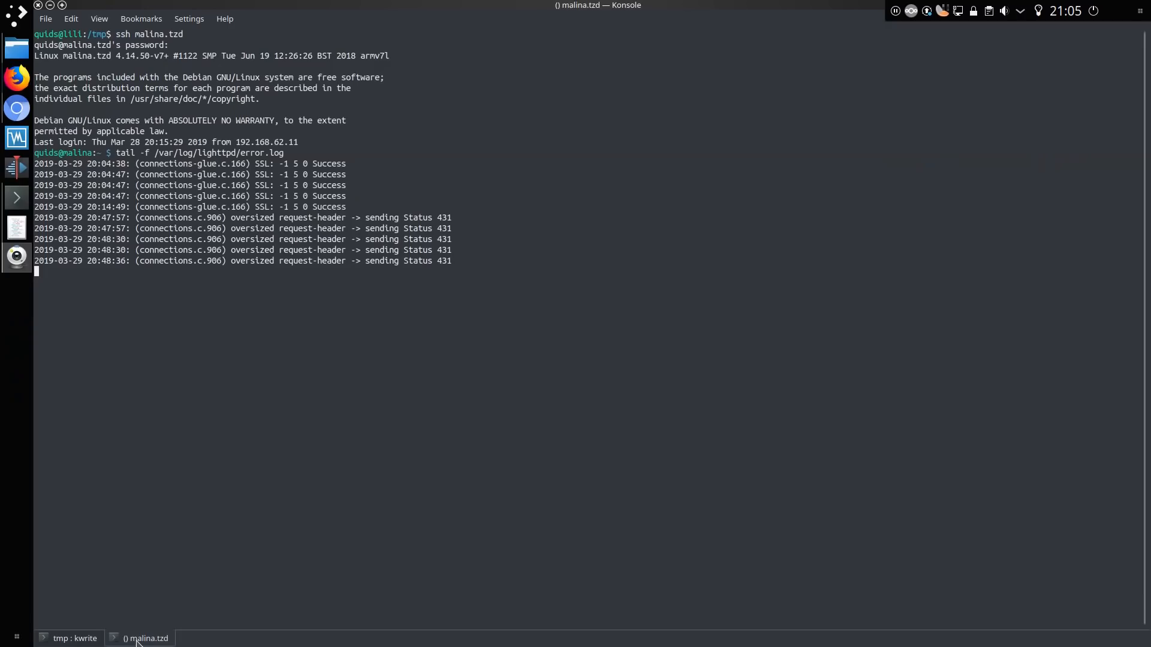
pyautogui.moveTo(266, 298)
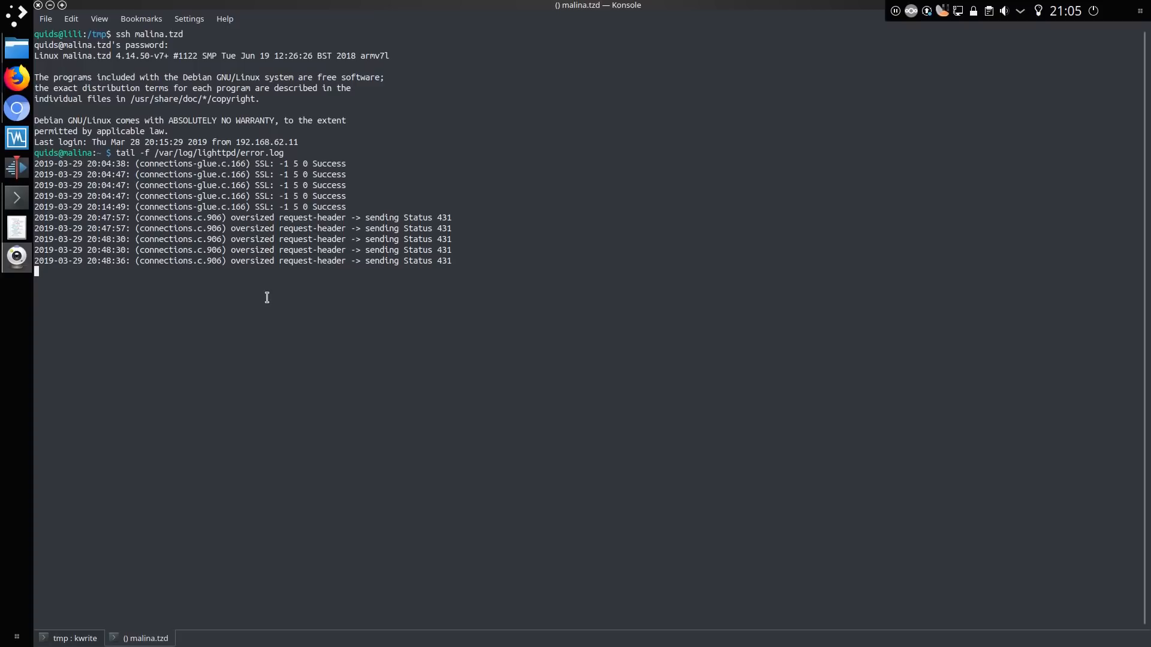
pyautogui.moveTo(446, 264)
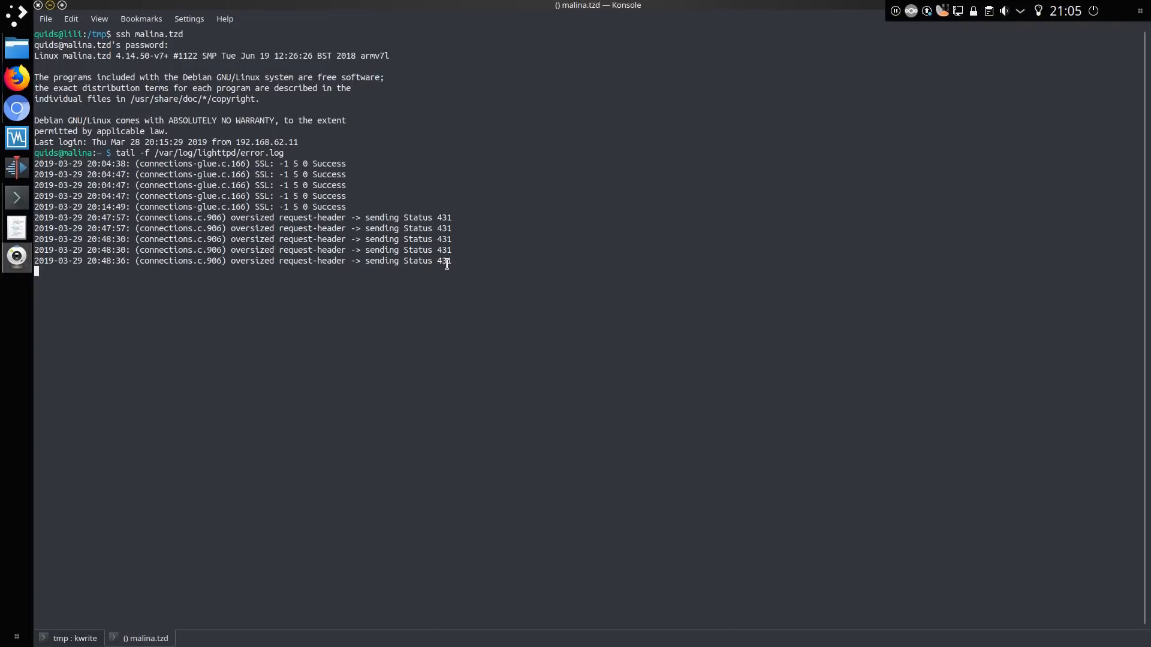
pyautogui.moveTo(44, 18)
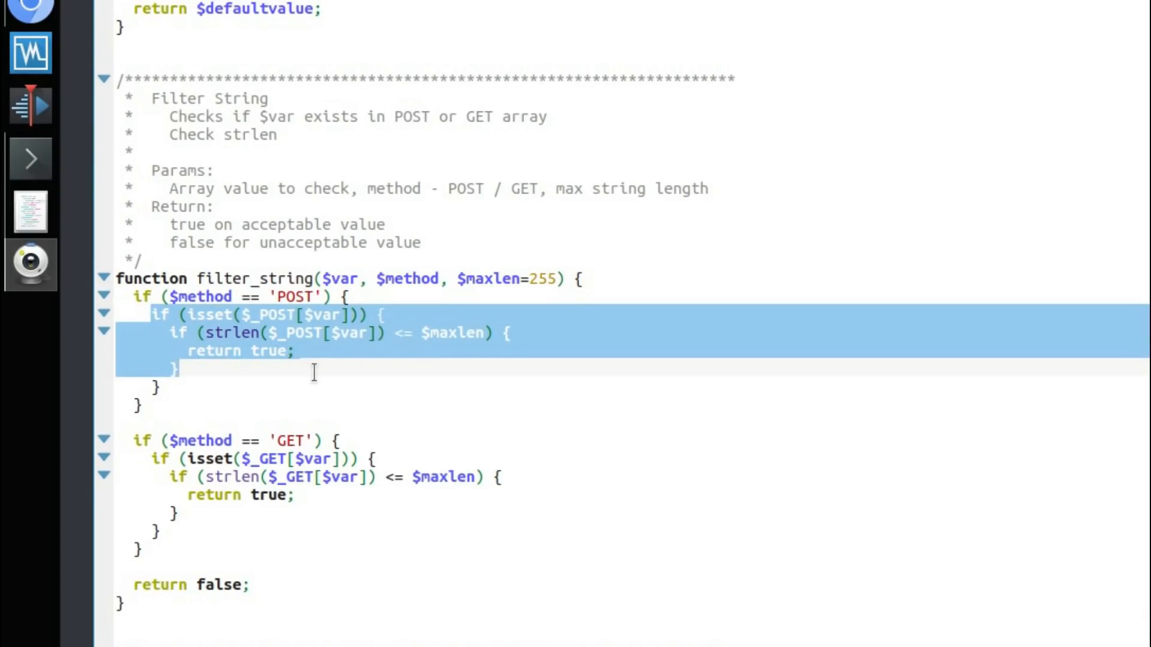
pyautogui.moveTo(276, 370)
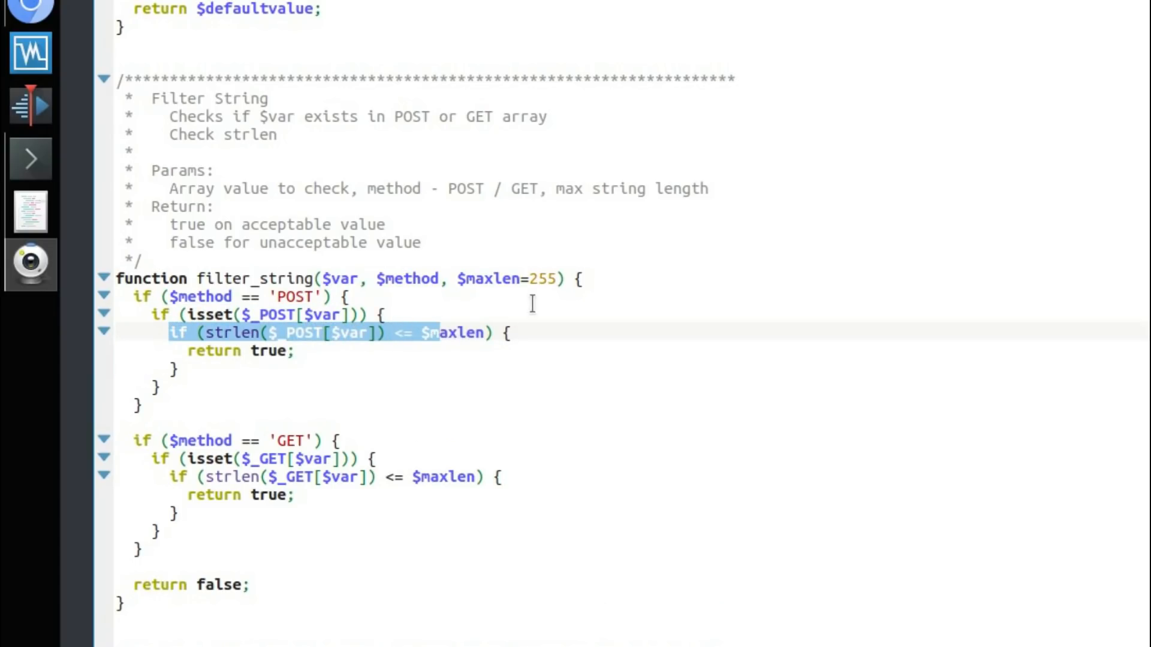
# - In config.php, point out filter_string's final return false line and scroll up through its POST length check
pyautogui.click(186, 351)
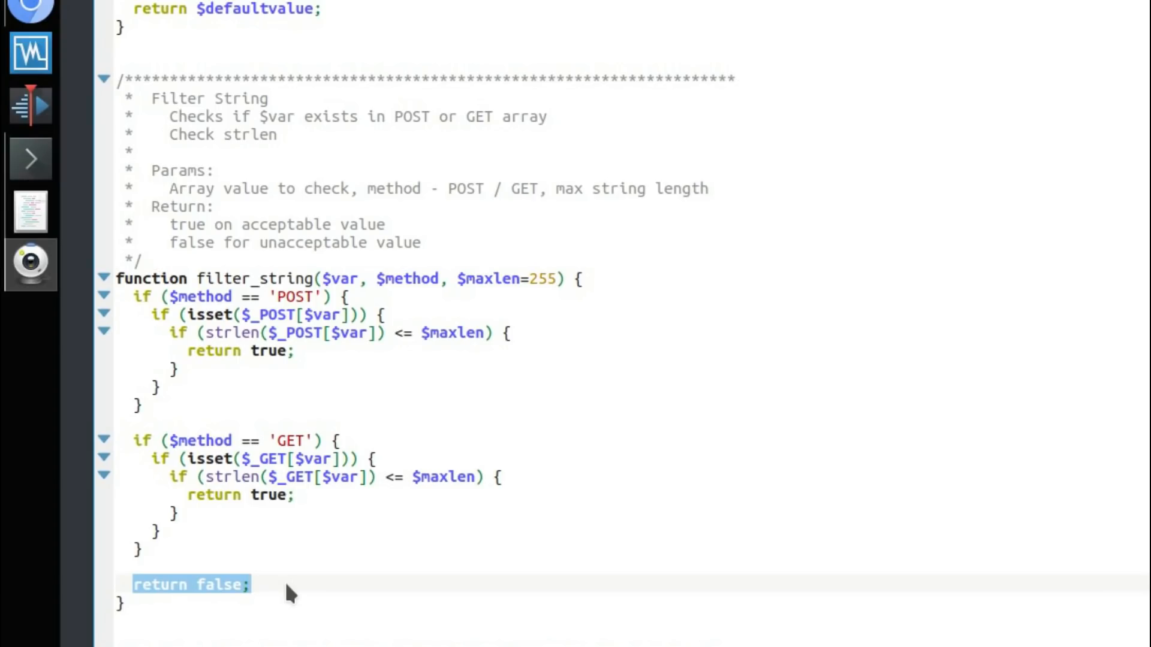
pyautogui.scroll(3)
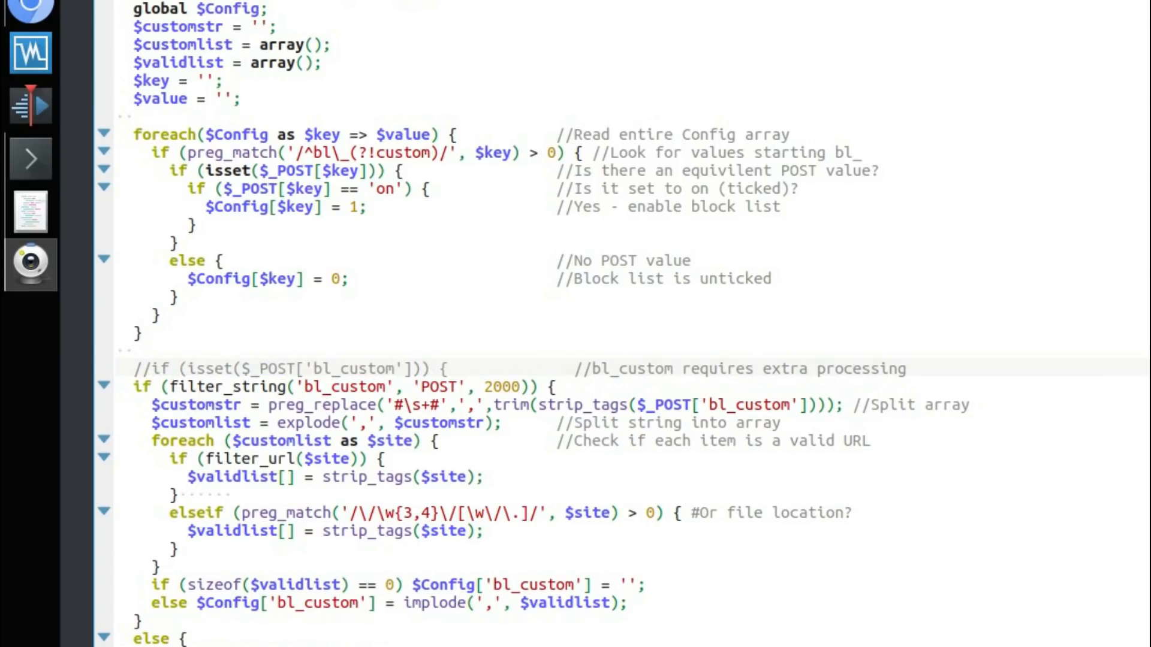
# - Single out the 2000-character limit in the filter_string('bl_custom', 'POST', 2000) call
pyautogui.click(179, 387)
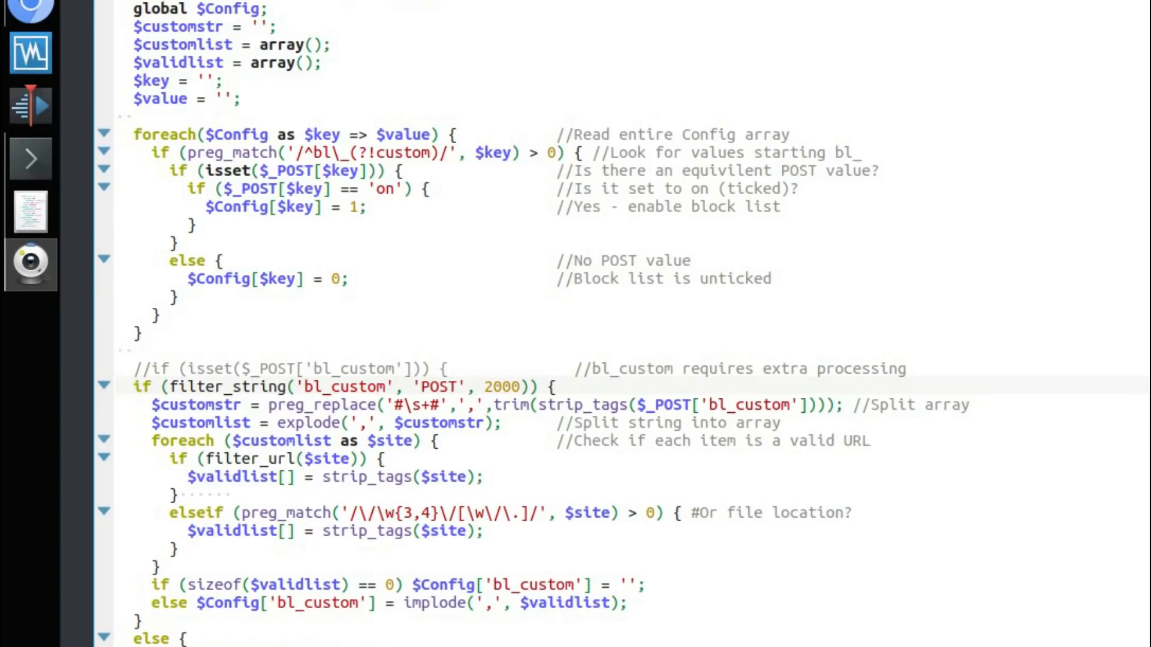
pyautogui.click(476, 387)
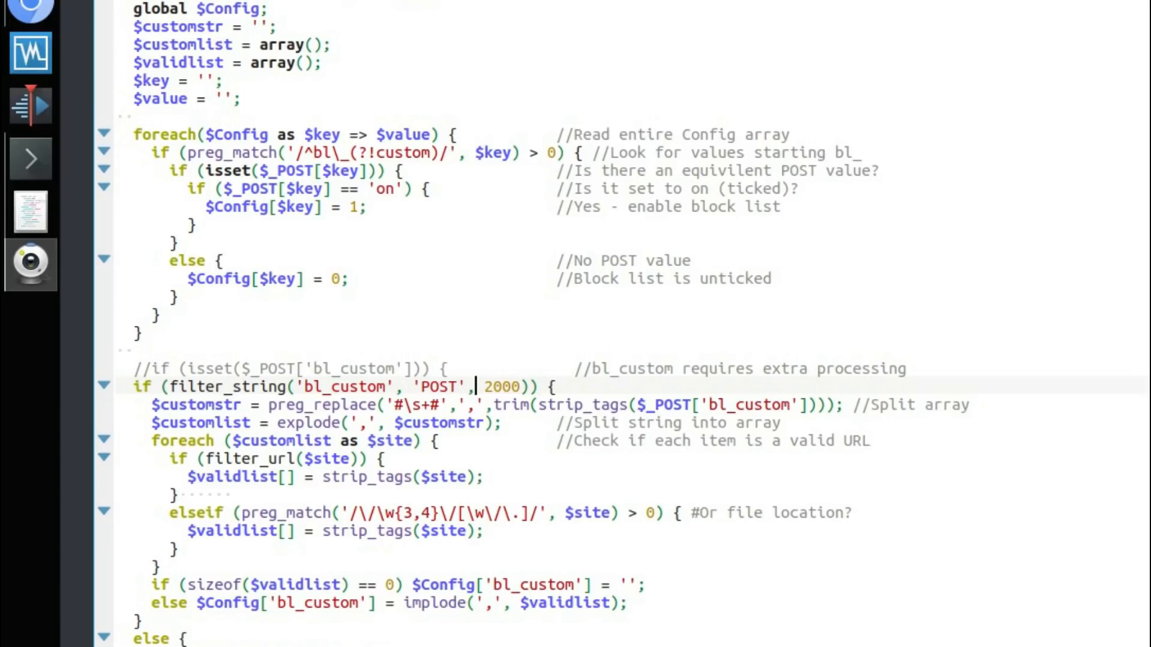